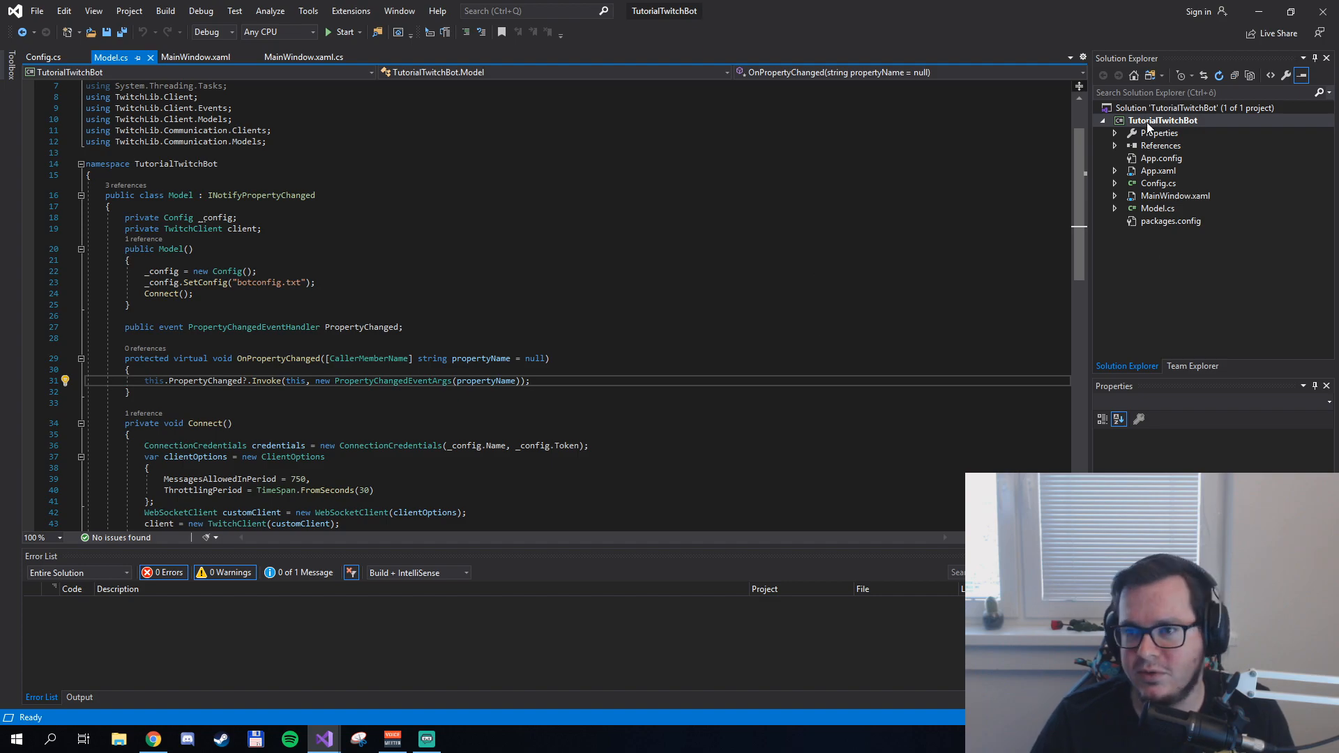
Add a Classes folder with a new class file ChatMessage.cs to the project.
right_click(1164, 120)
text(ChatMessage.cs)
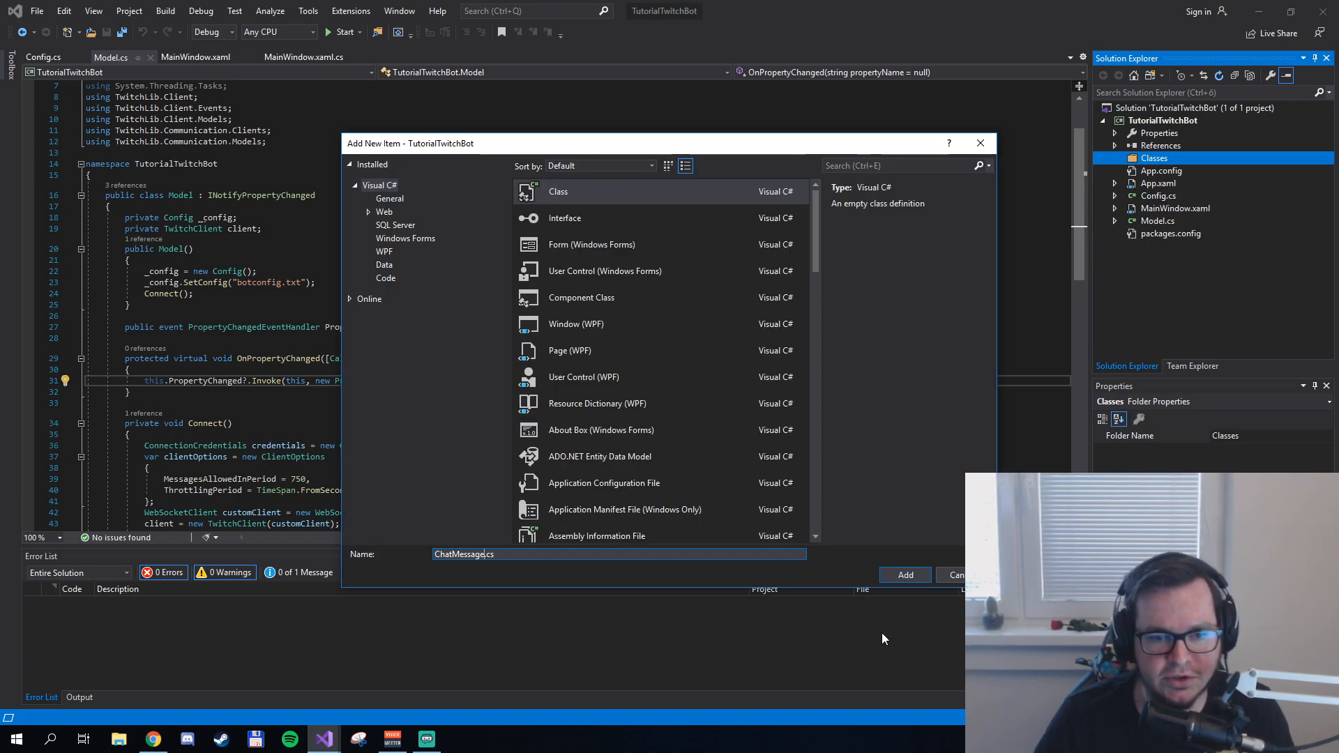
click(904, 573)
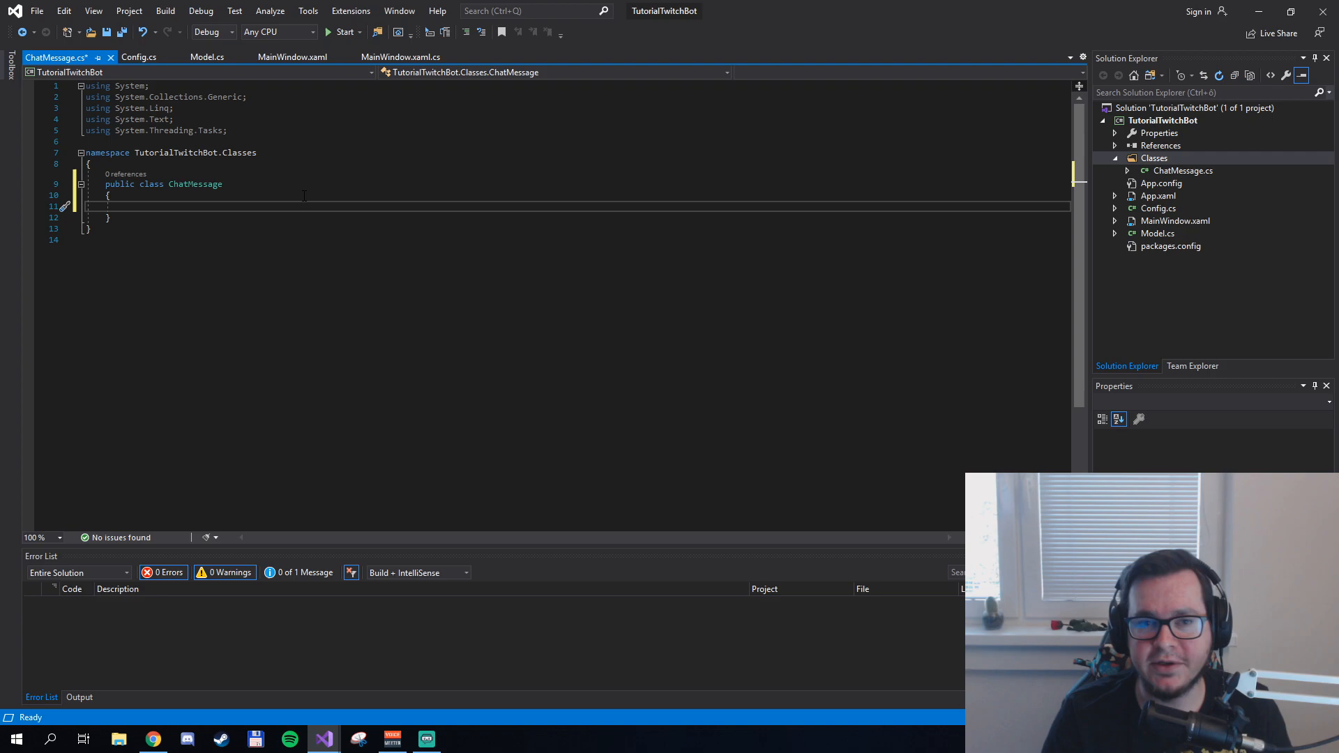
Write private username and message fields with public Username and Message get/set properties.
text(private string usr)
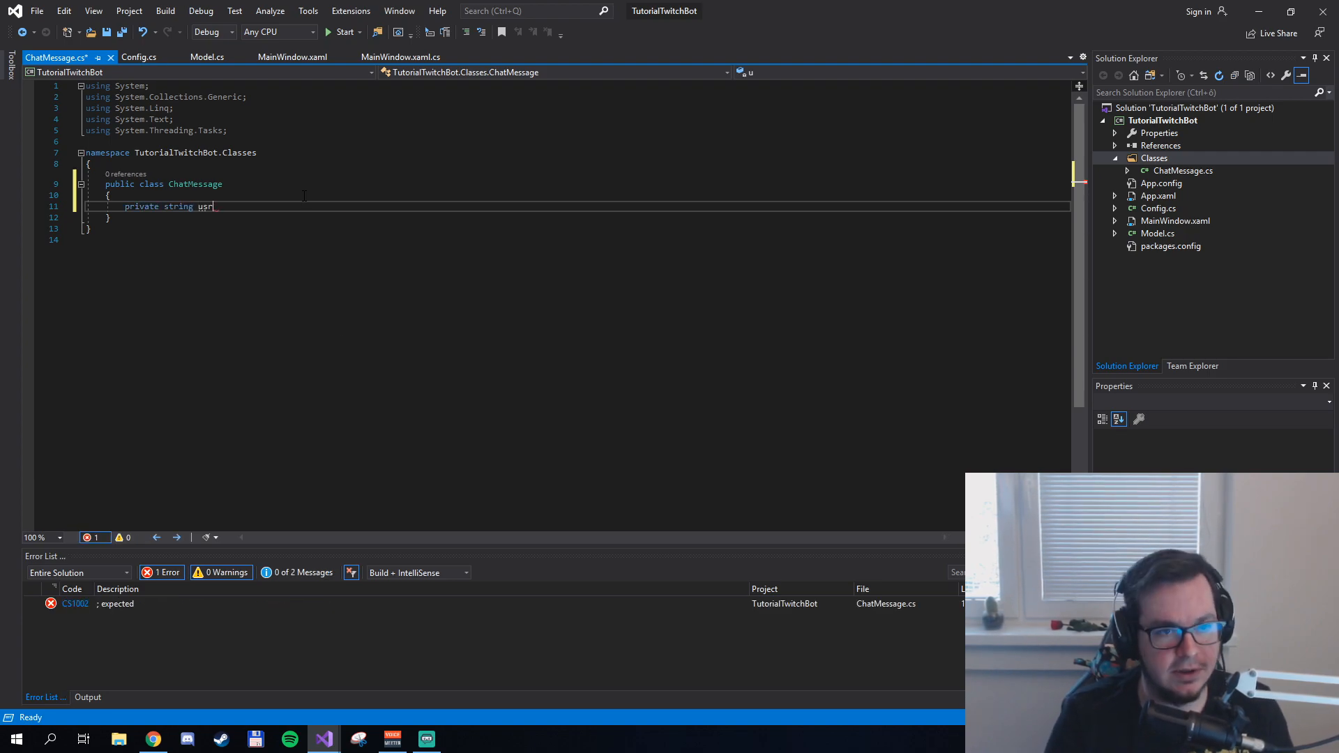
text(ername)
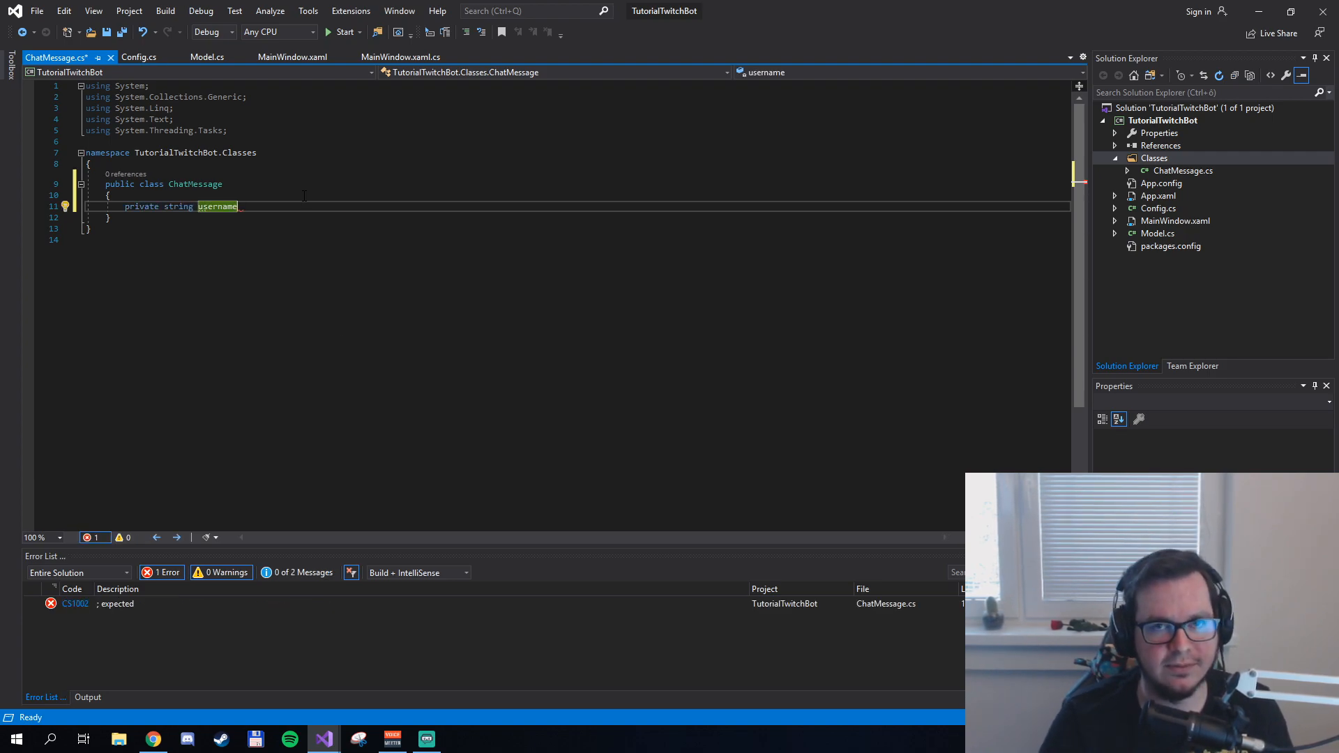
text(;)
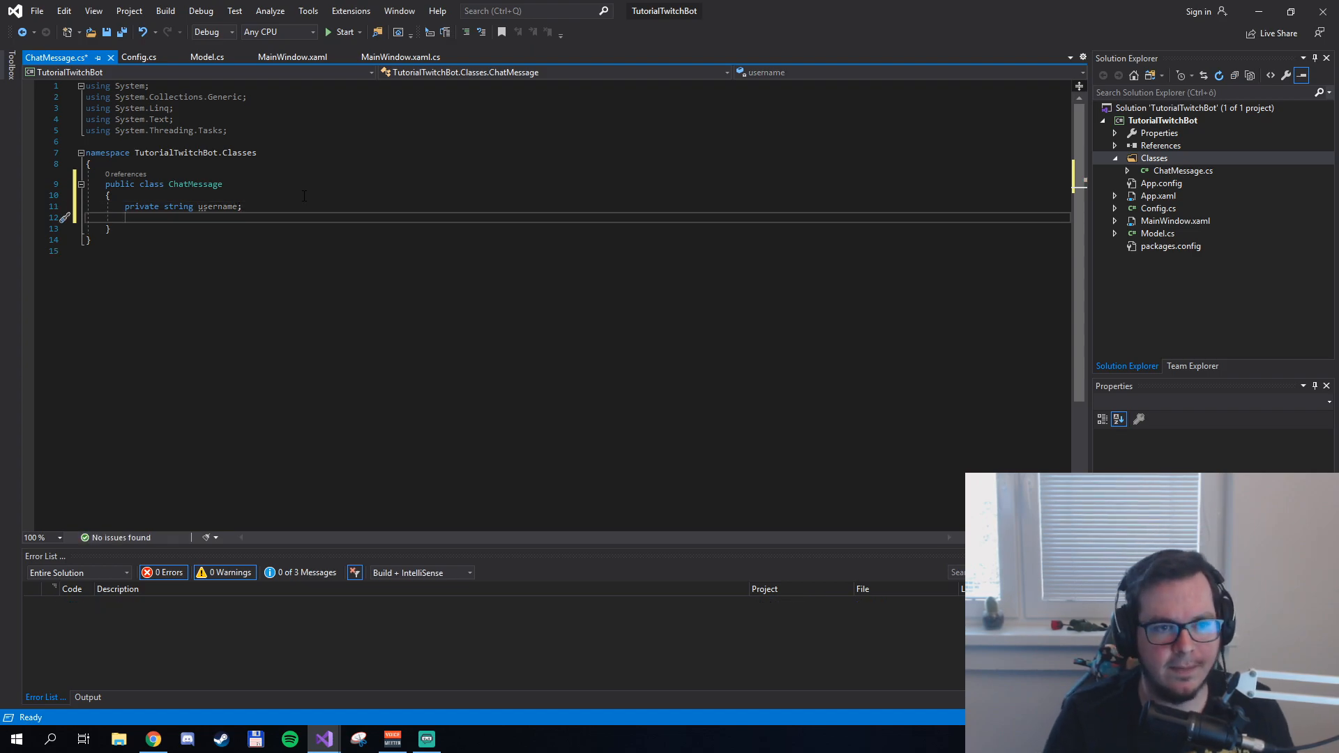
text(public string Username)
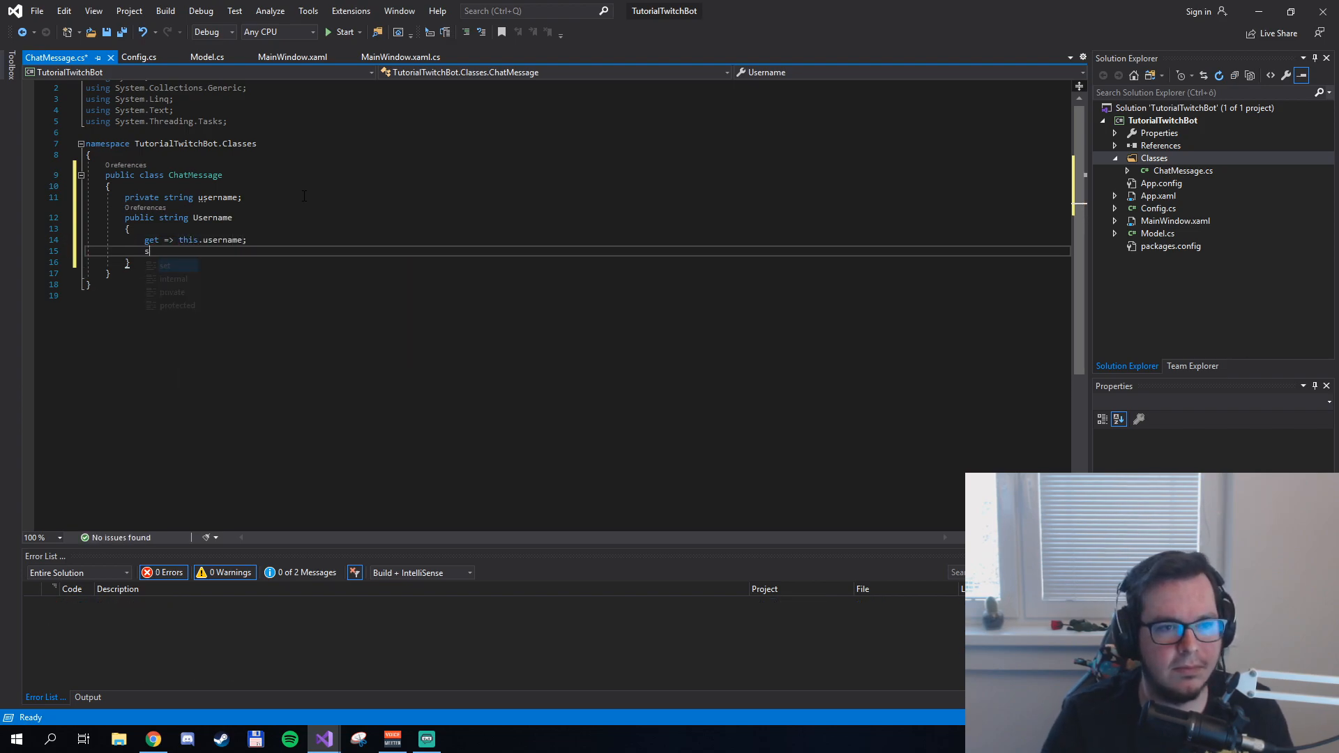
text(set)
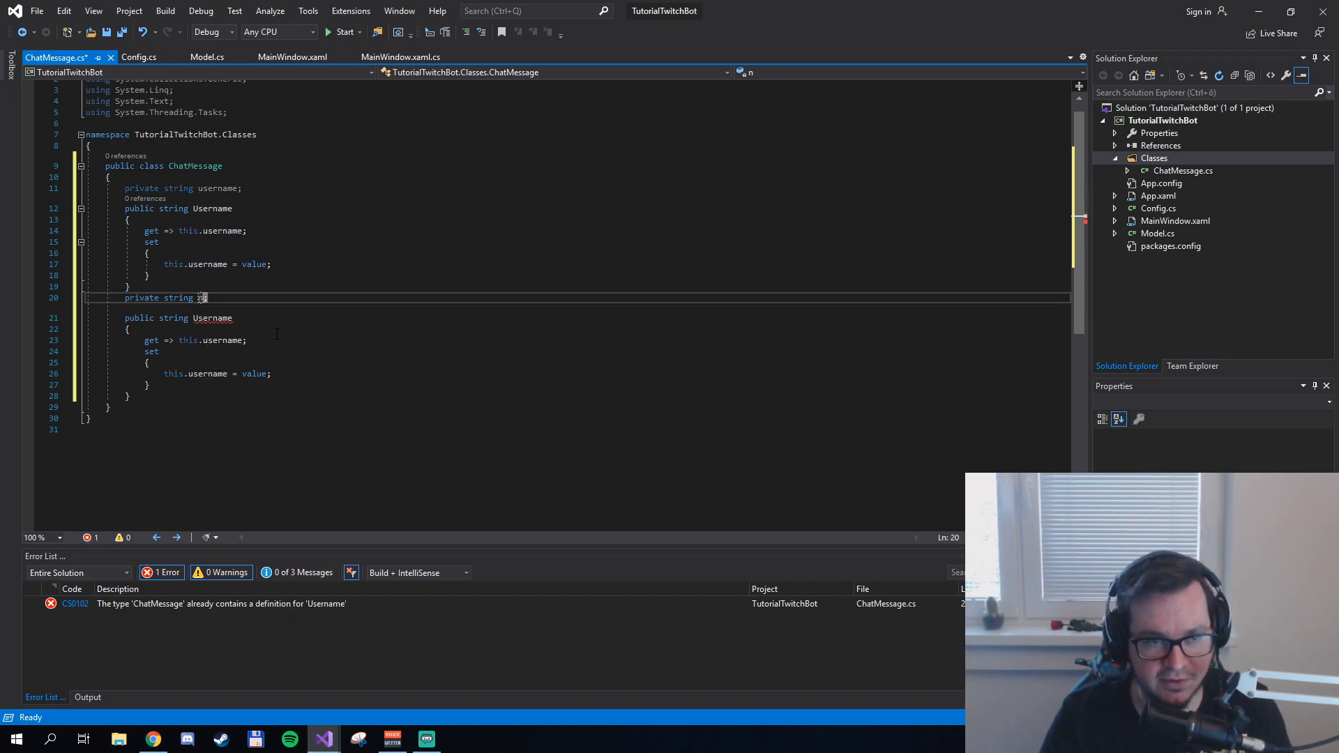
text(message;)
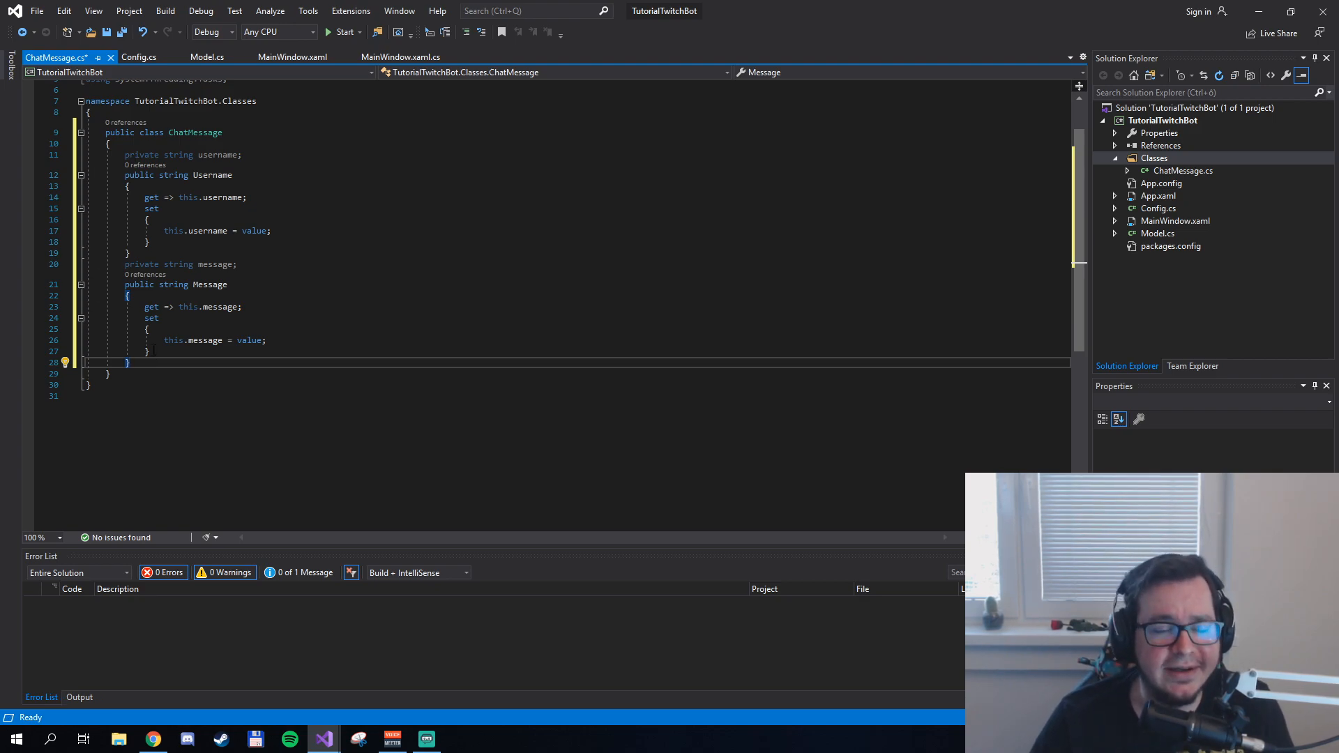
drag(124, 264, 149, 362)
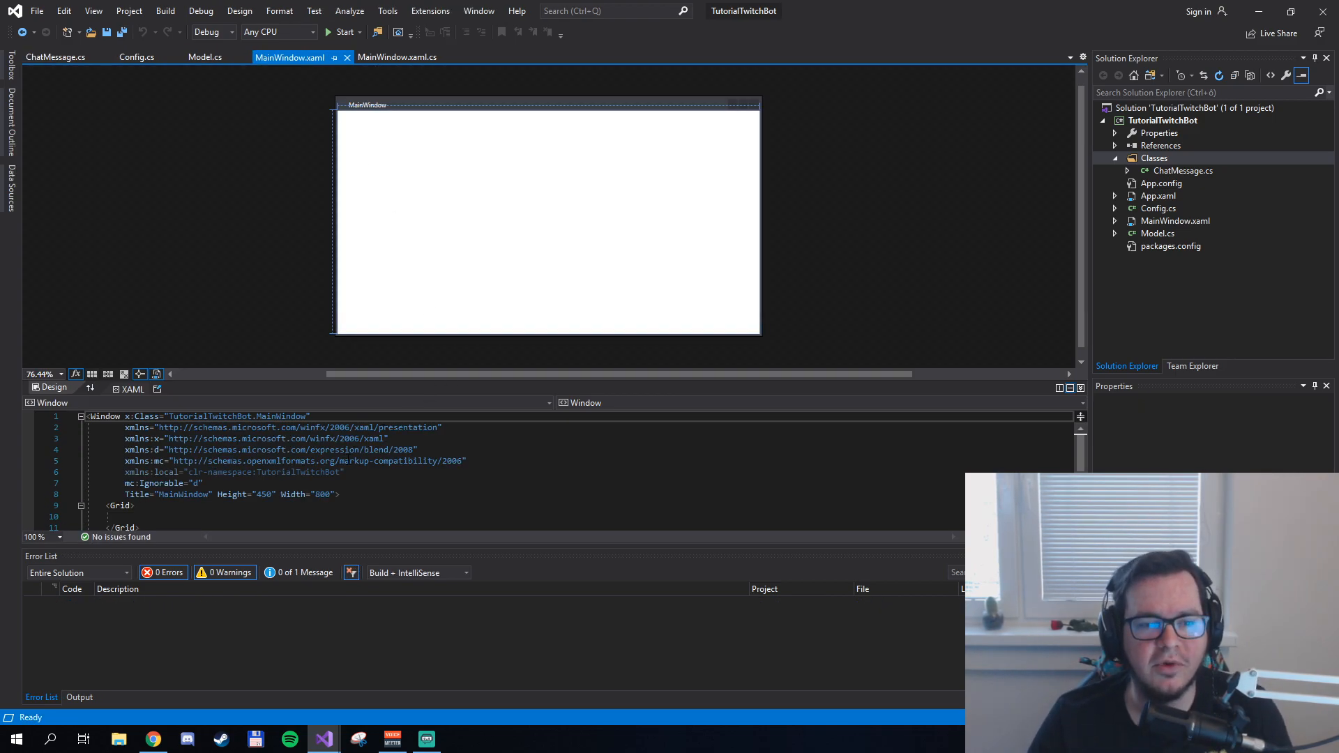
Scroll through the MainWindow.xaml markup in the designer.
scroll(down, 3)
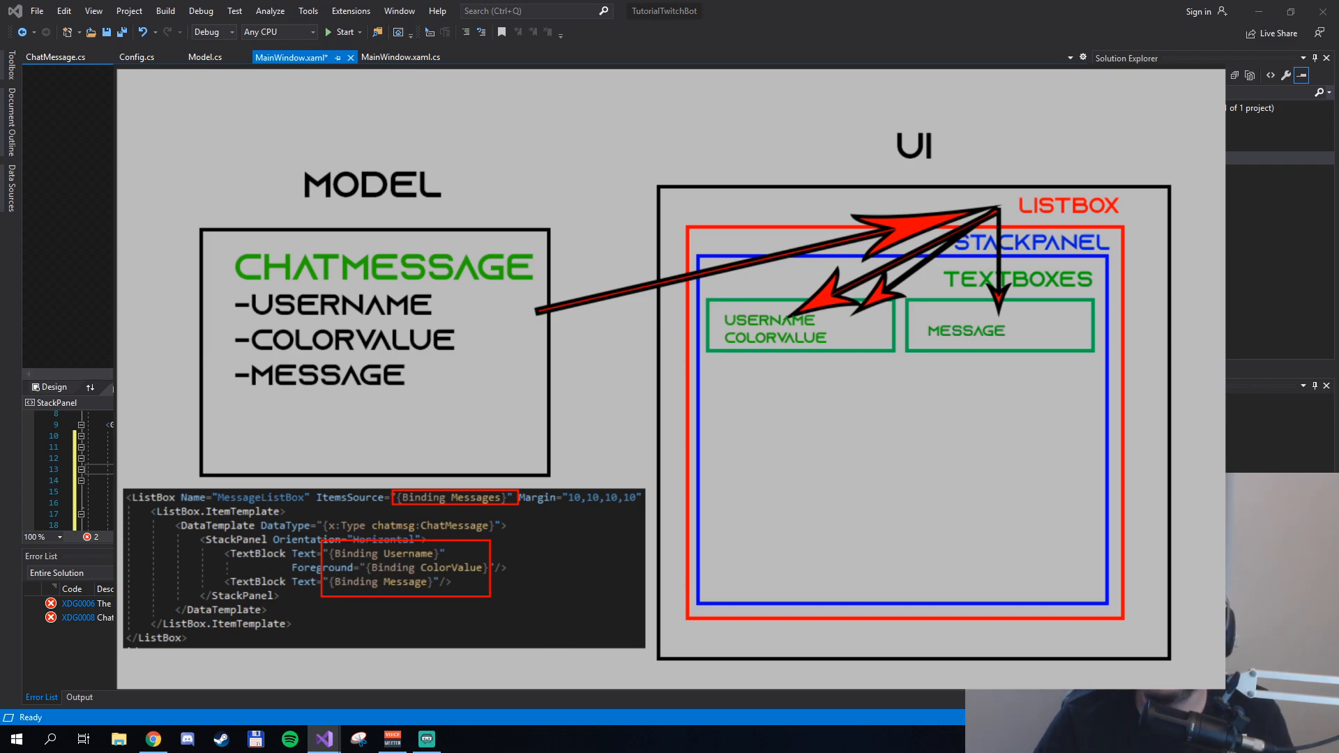
Switch from the XAML layout to the Model.cs code file.
click(206, 56)
text(privat)
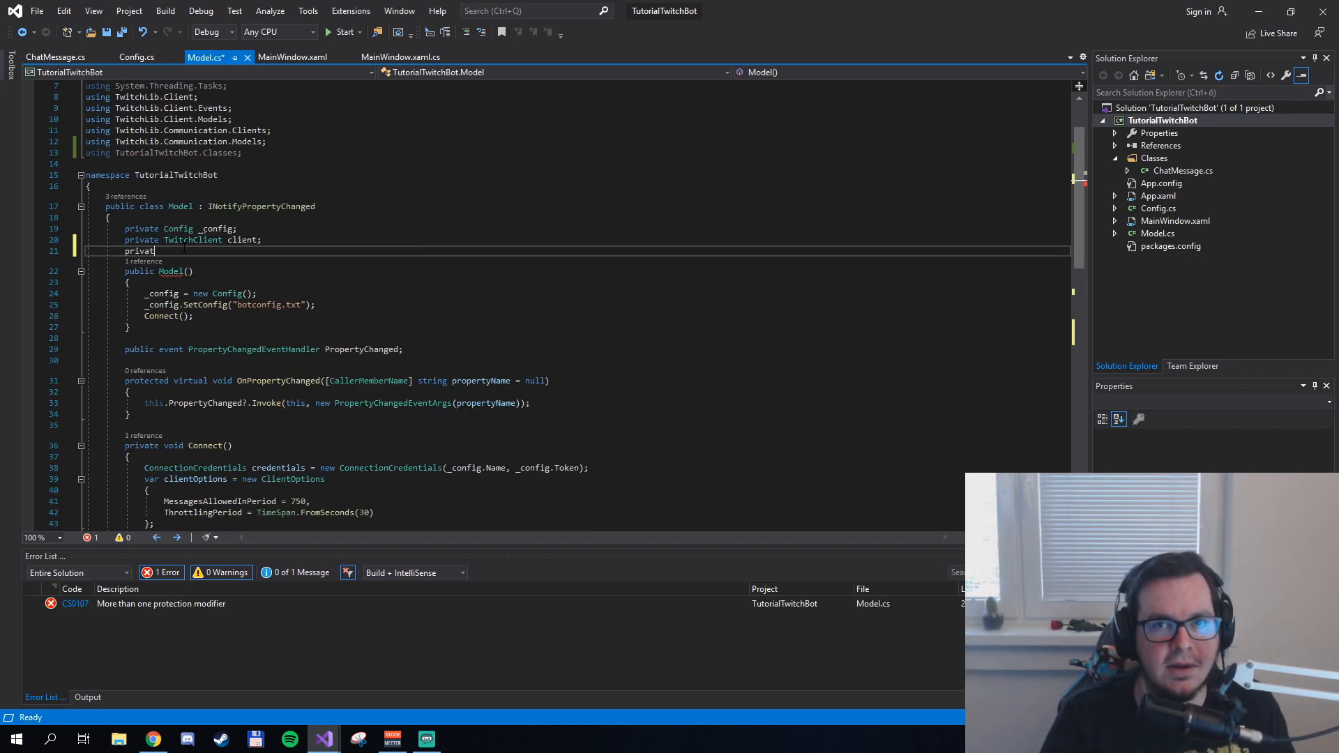
Declare public ObservableCollection<ChatMessage> Messages and resolve the ChatMessage type's namespace.
text(Obser)
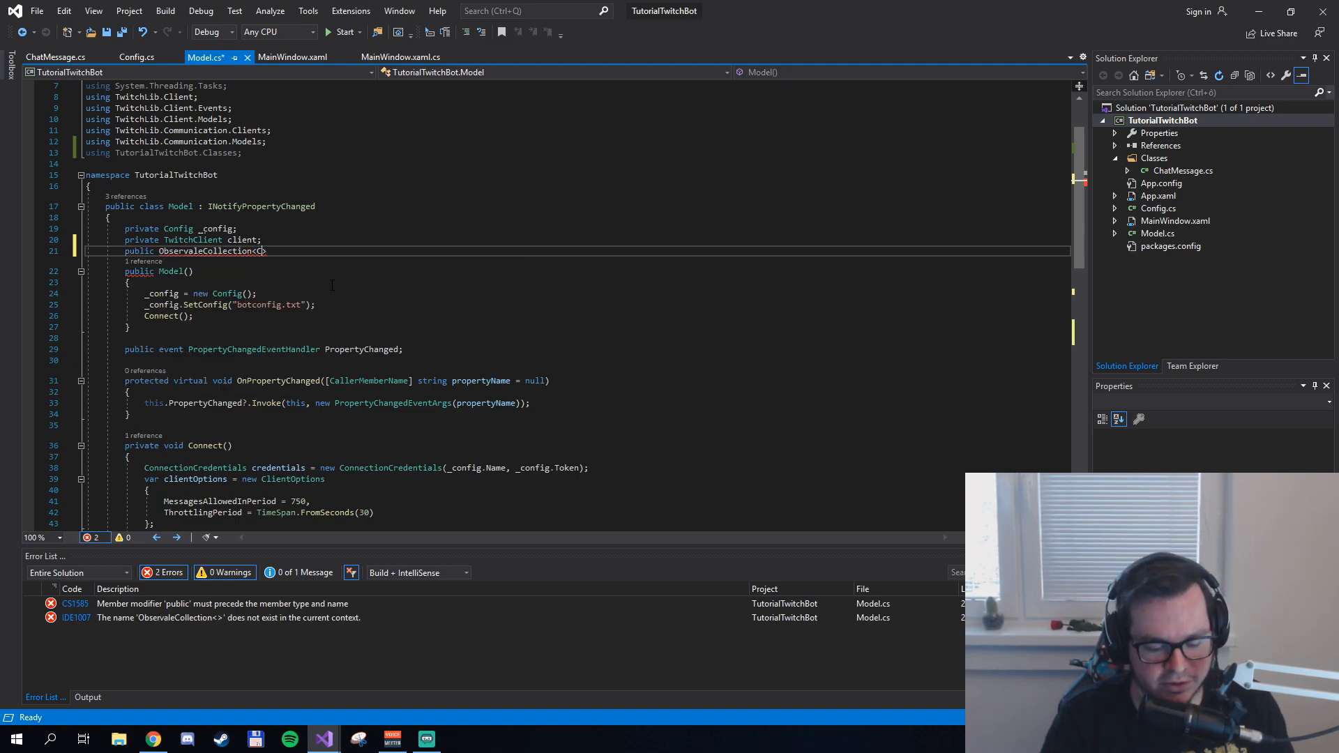
text(ChatMessage> Messages;)
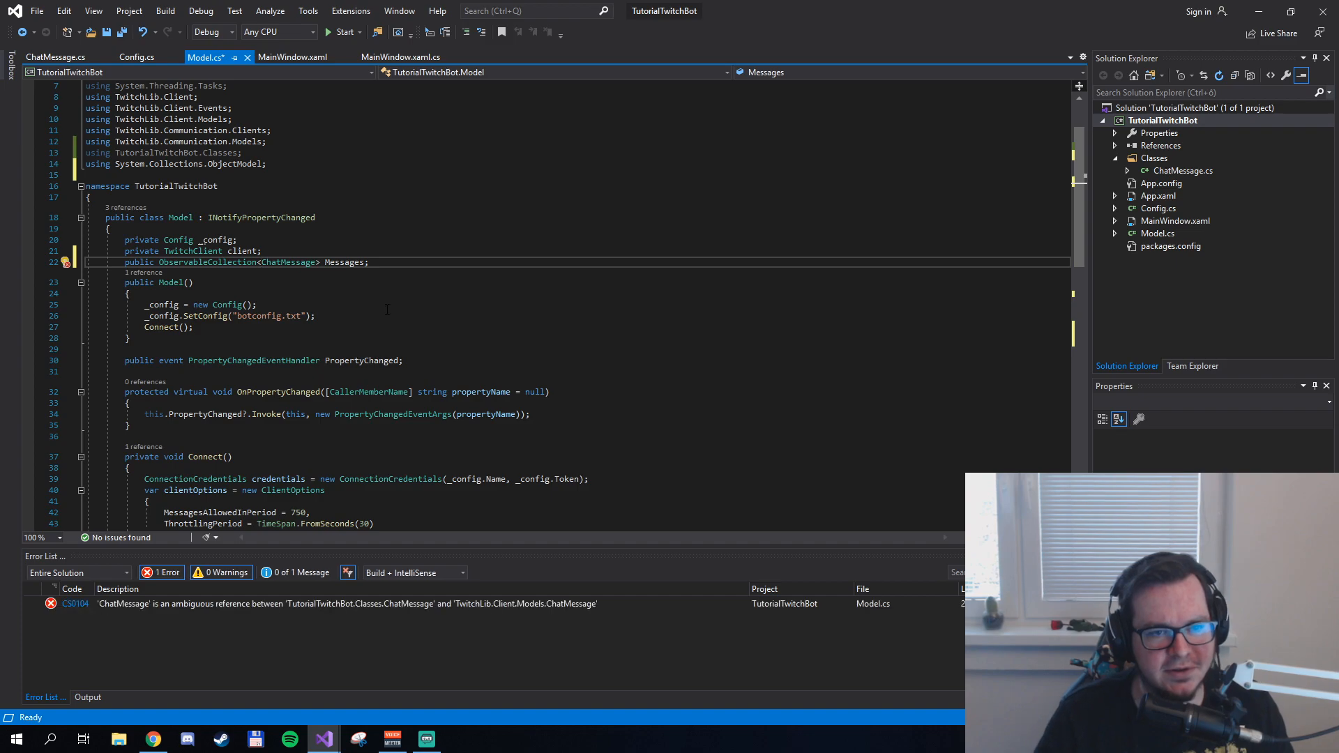
double_click(288, 262)
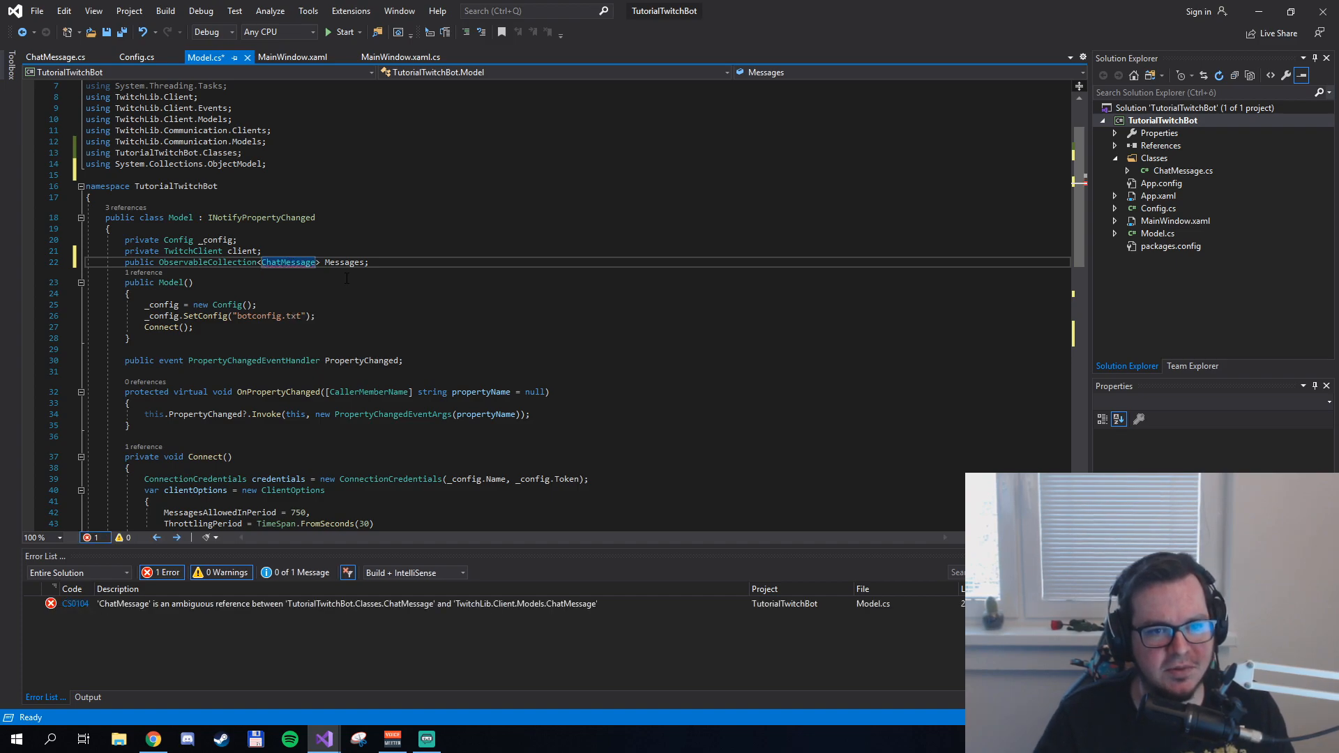
click(261, 274)
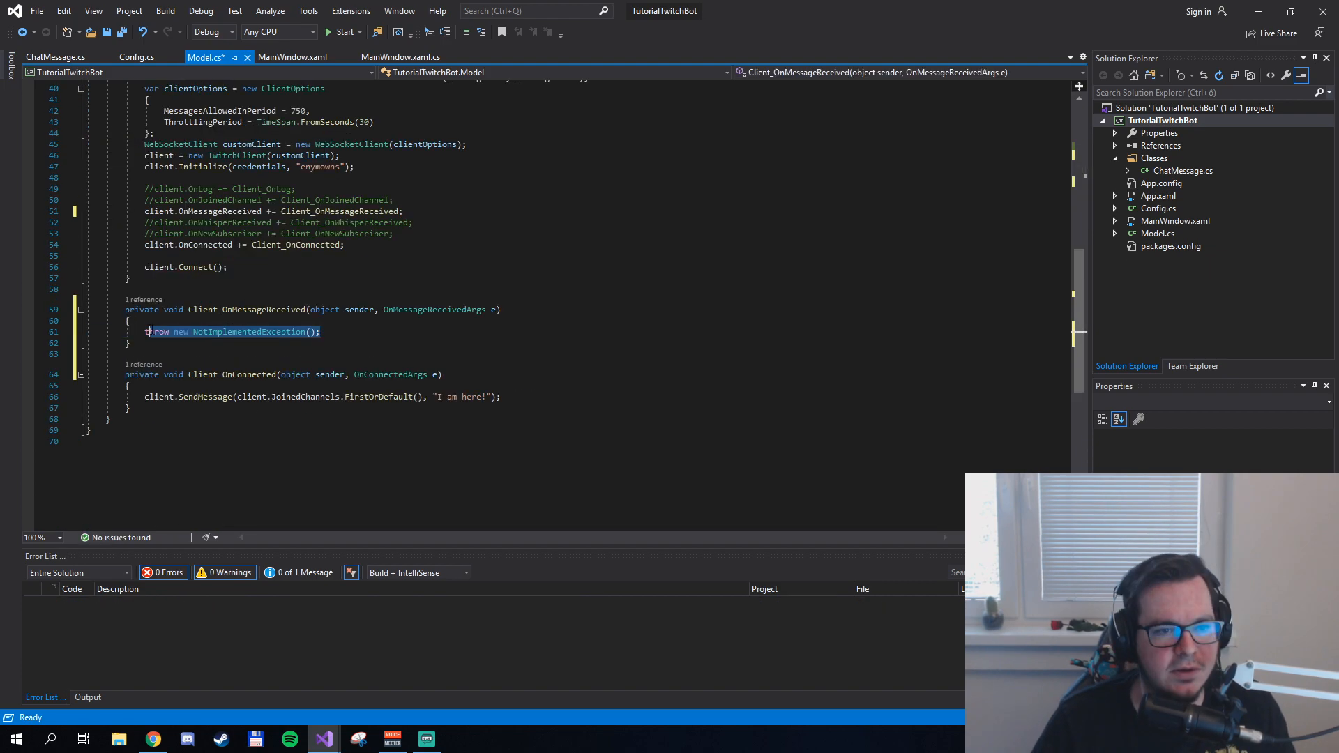
Build a ChatMessage in Client_OnMessageReceived from e.ChatMessage's display name and Message text.
key(Delete)
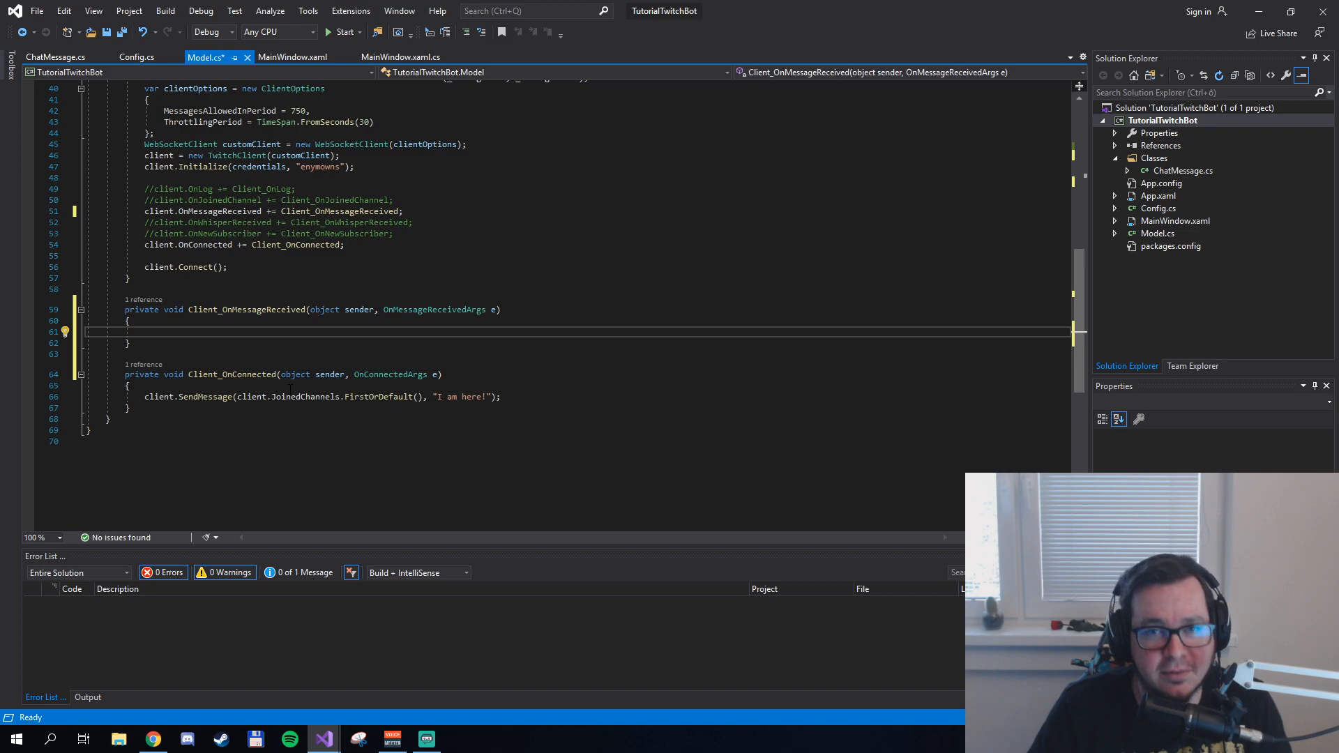
click(146, 333)
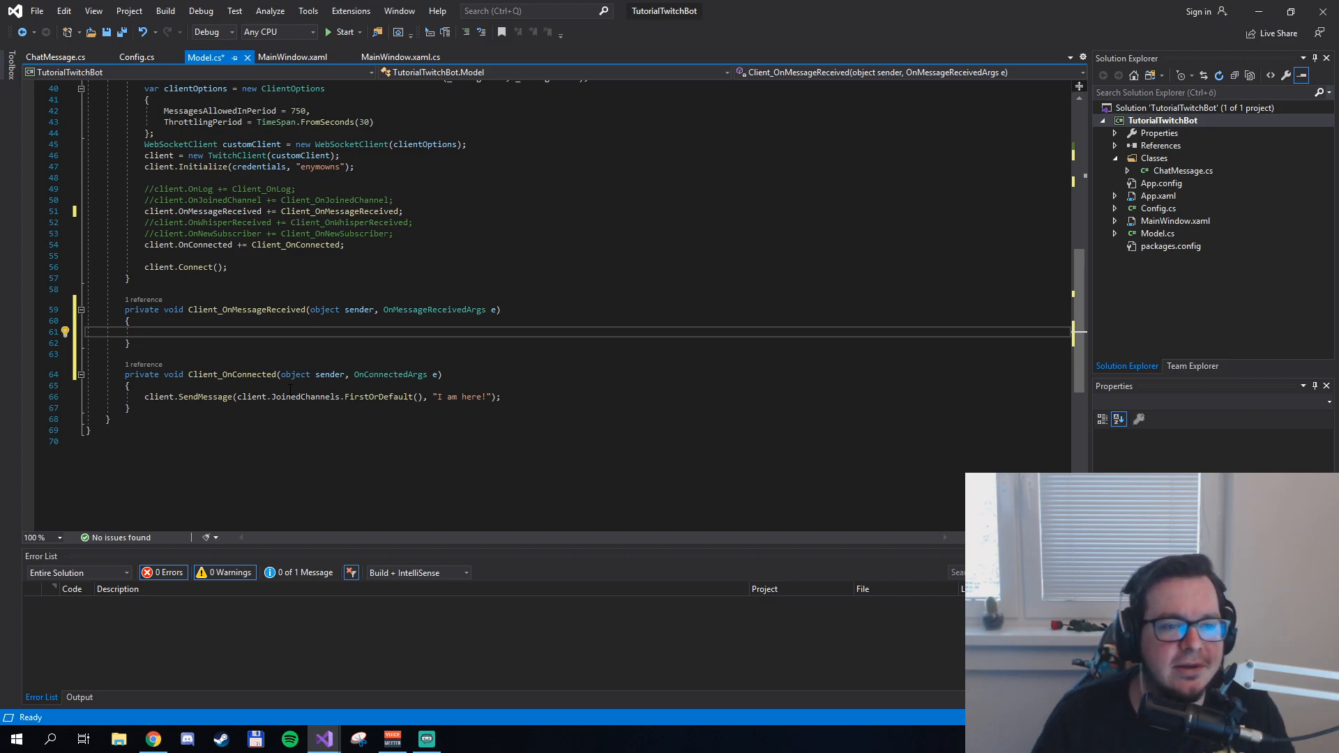
text(var chtmsg = new ChatMessage)
text(us)
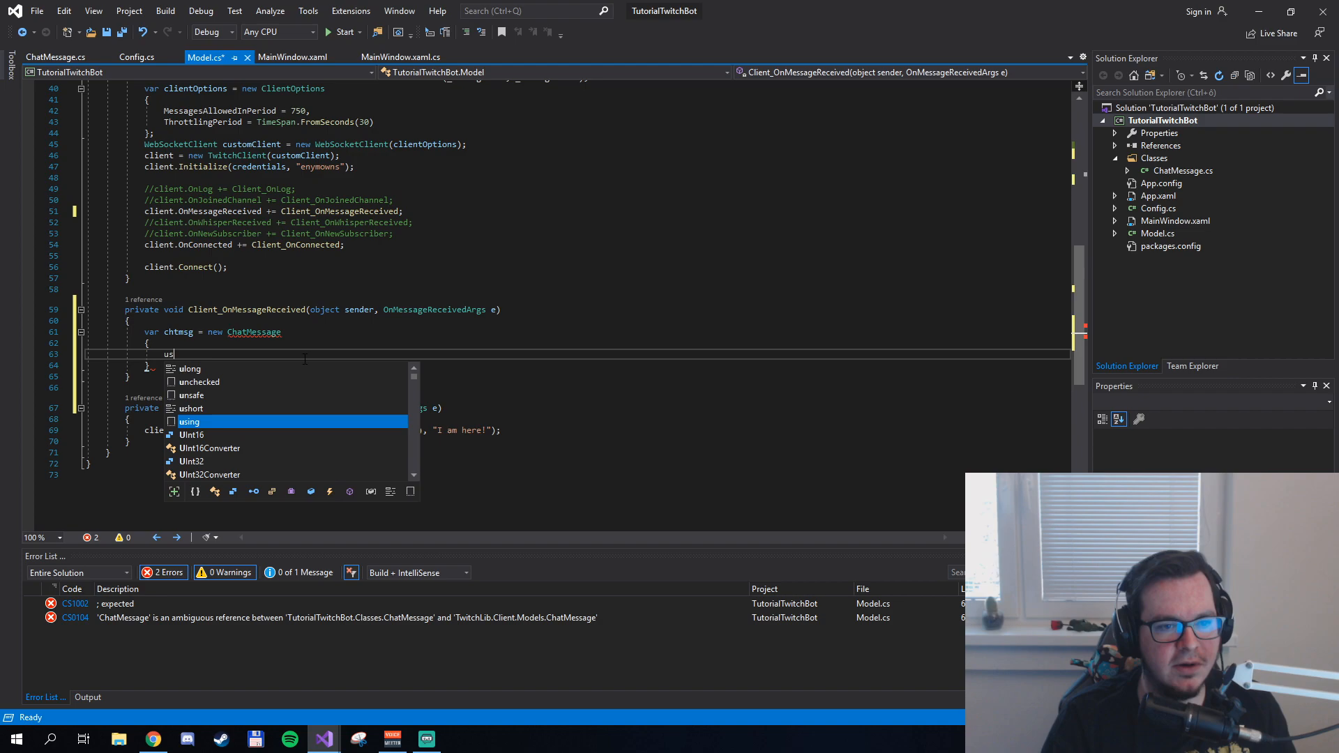
key(backspace)
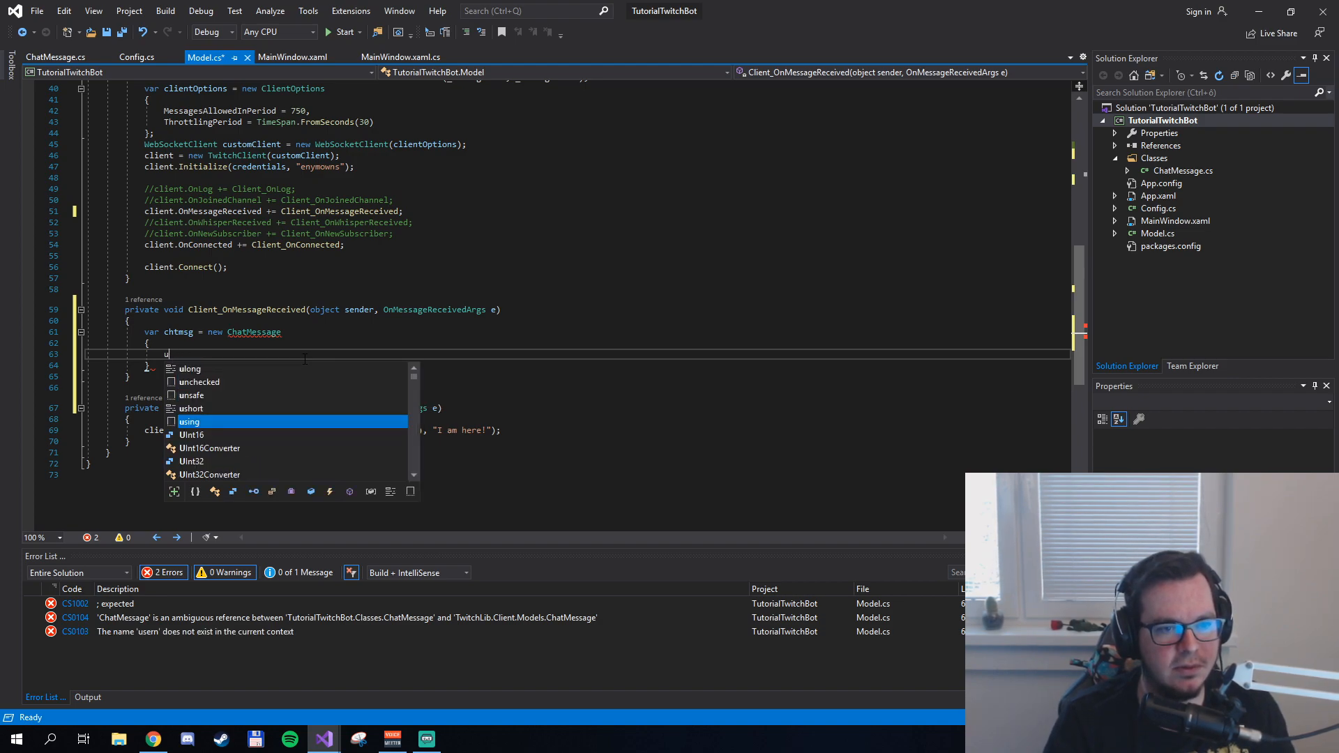
text(sername)
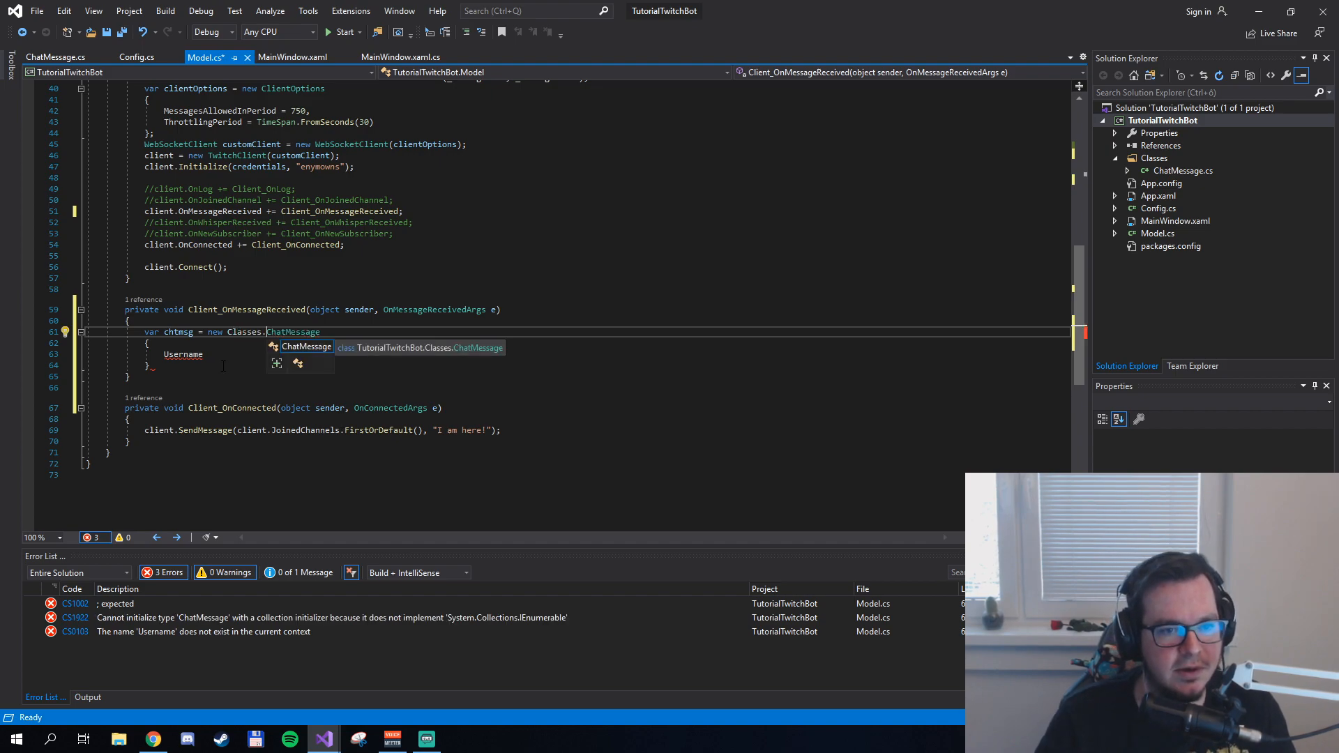
text(.ChatMessage.}: ")
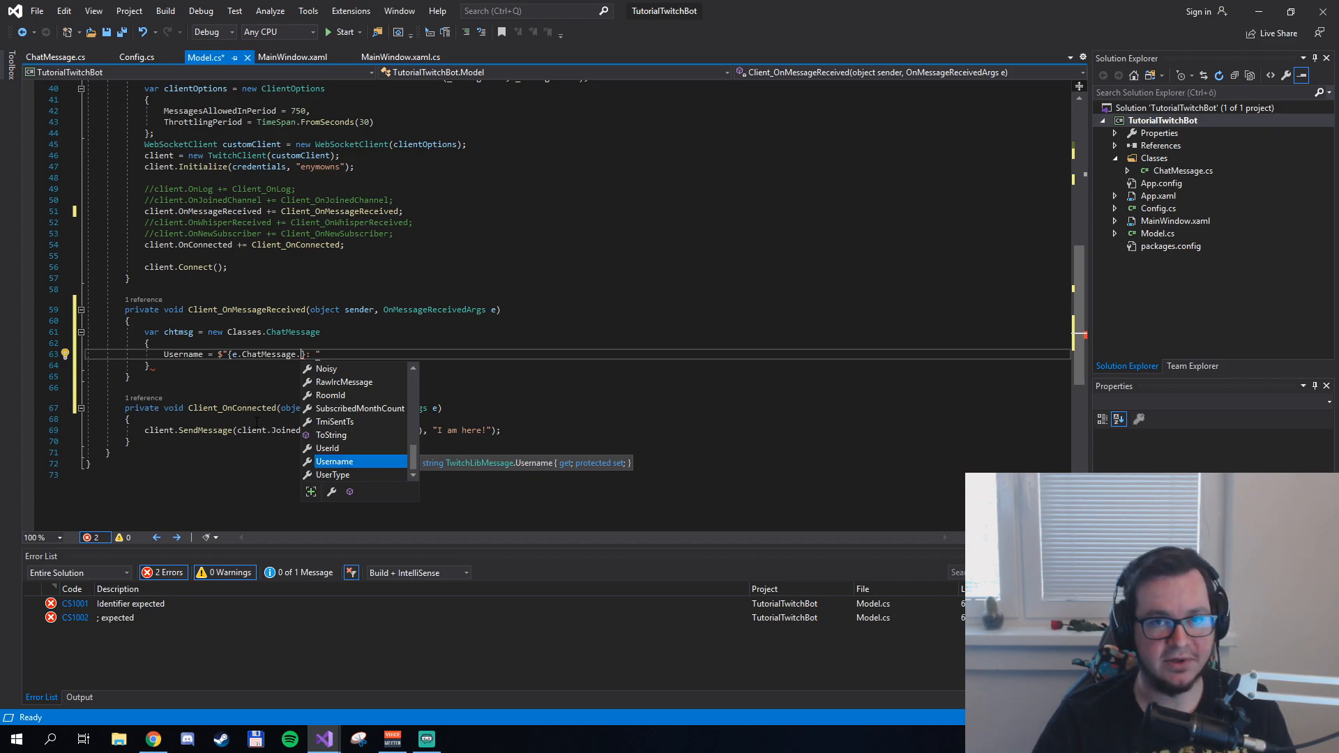
text(displayName)
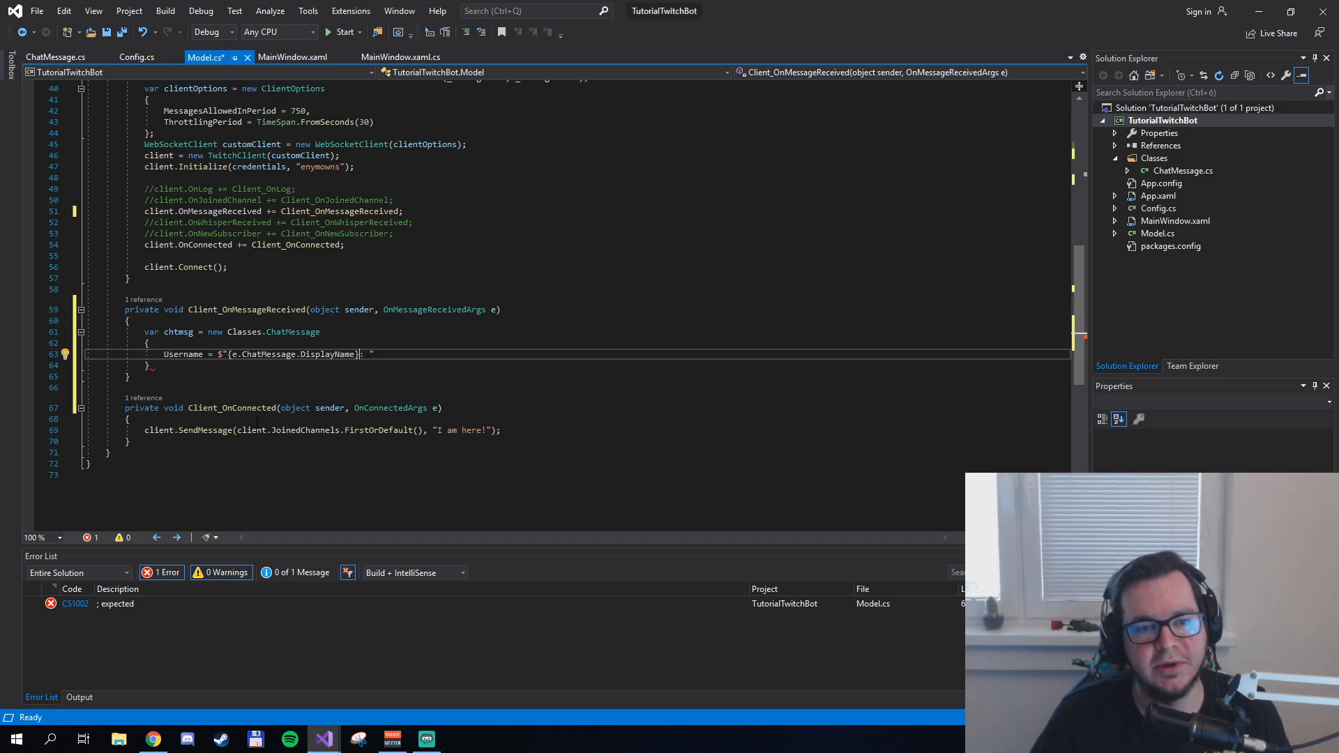
text(Messga)
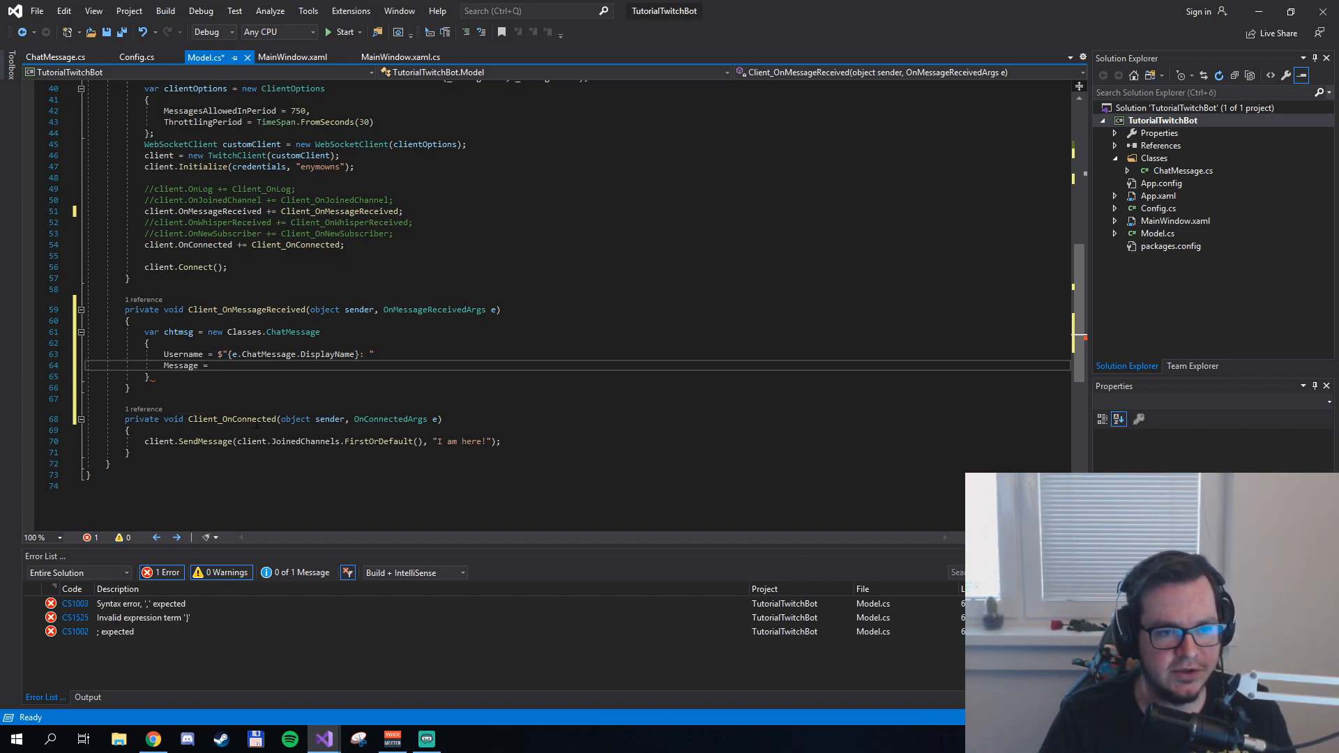
text(e.ChatMessage.Message;)
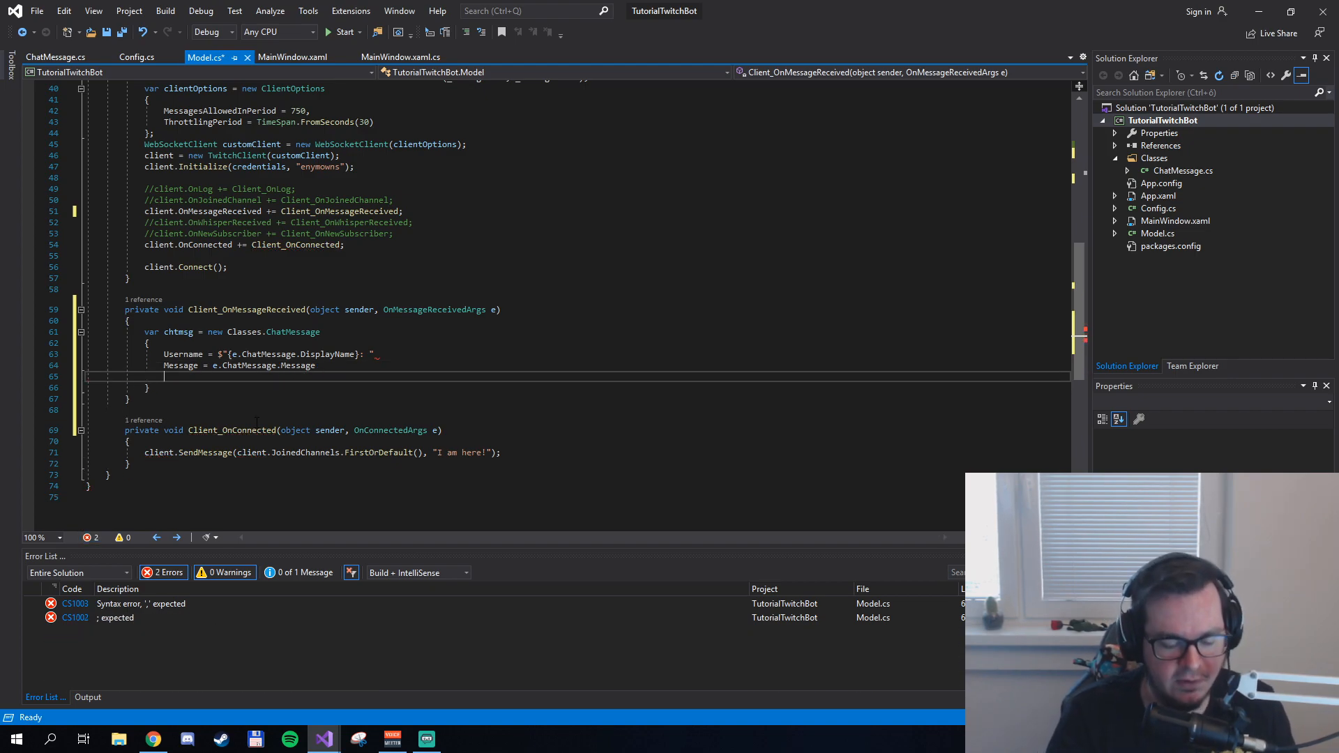
Set ColorValue from e.ChatMessage.ColorHex and add the new message to Messages.
text(Color)
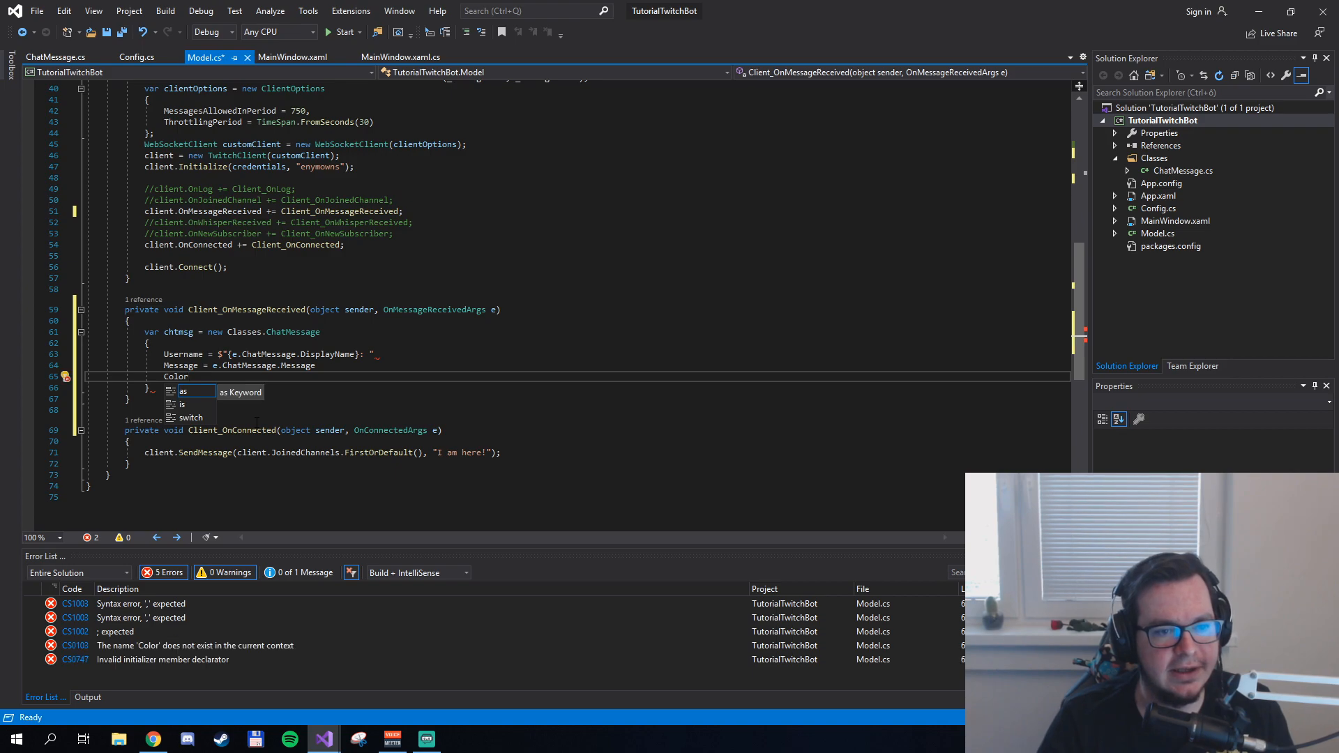
text(Value =)
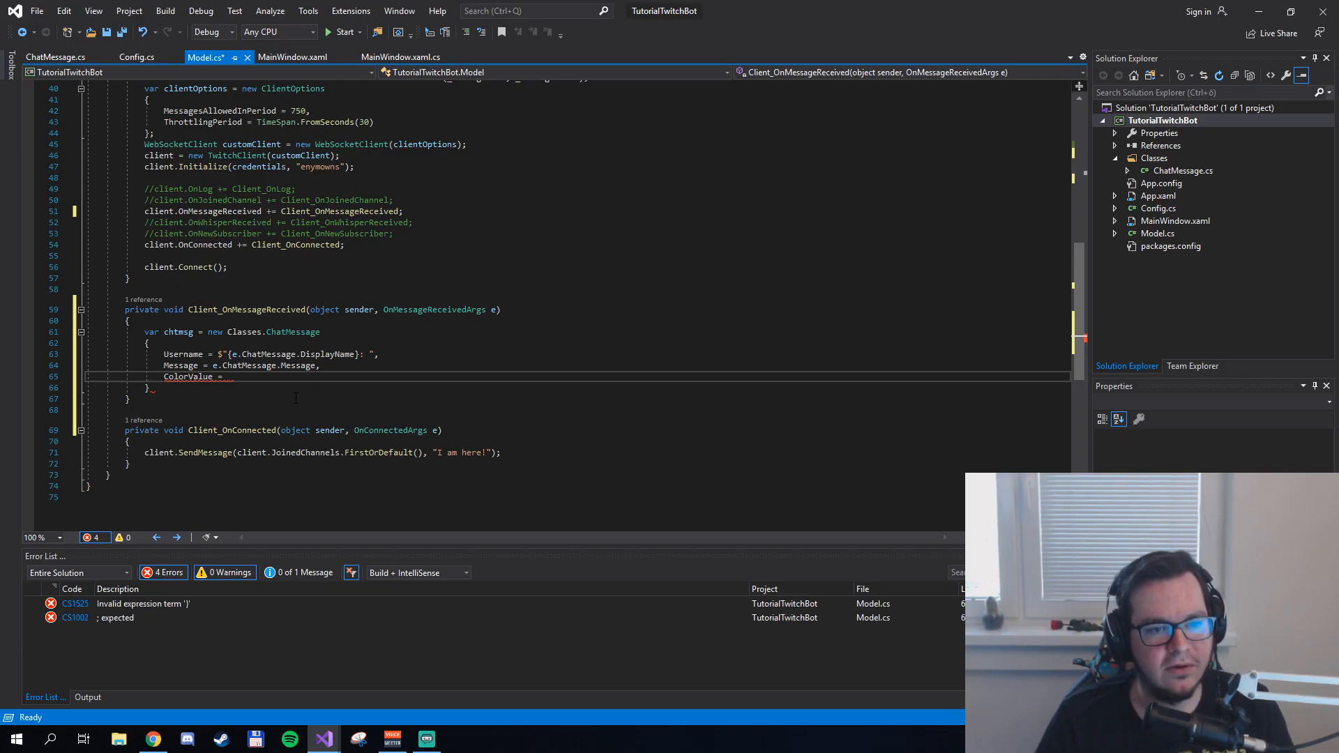
text(e.ChatMessage.ColorHex)
click(277, 388)
text(;)
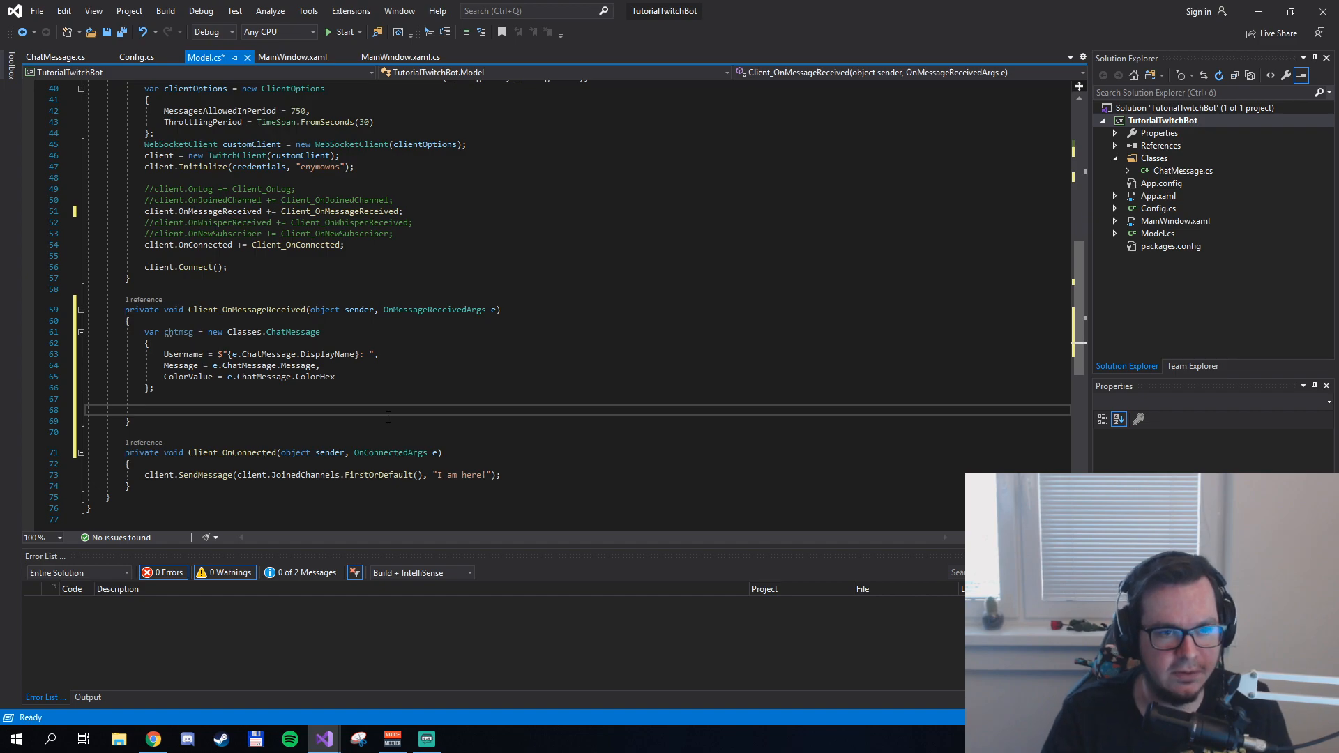
text(Messages/)
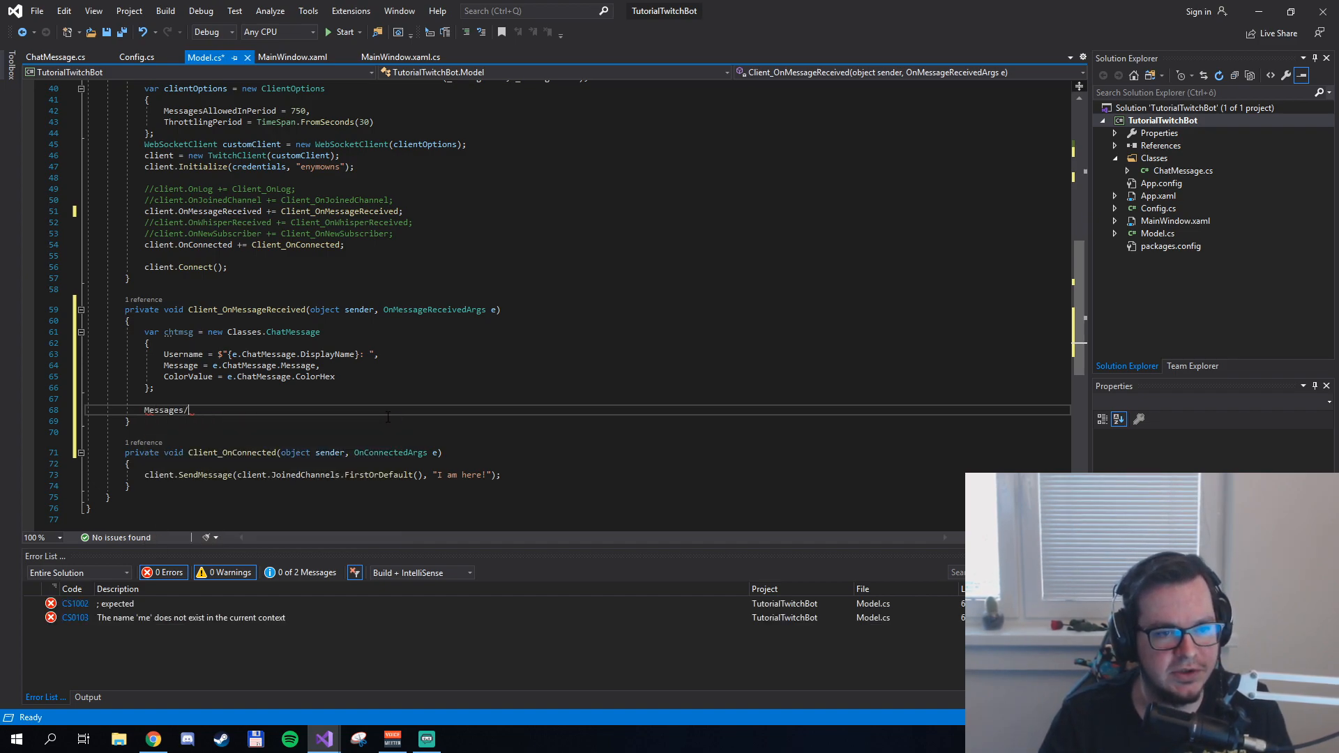
text(.Add(ch))
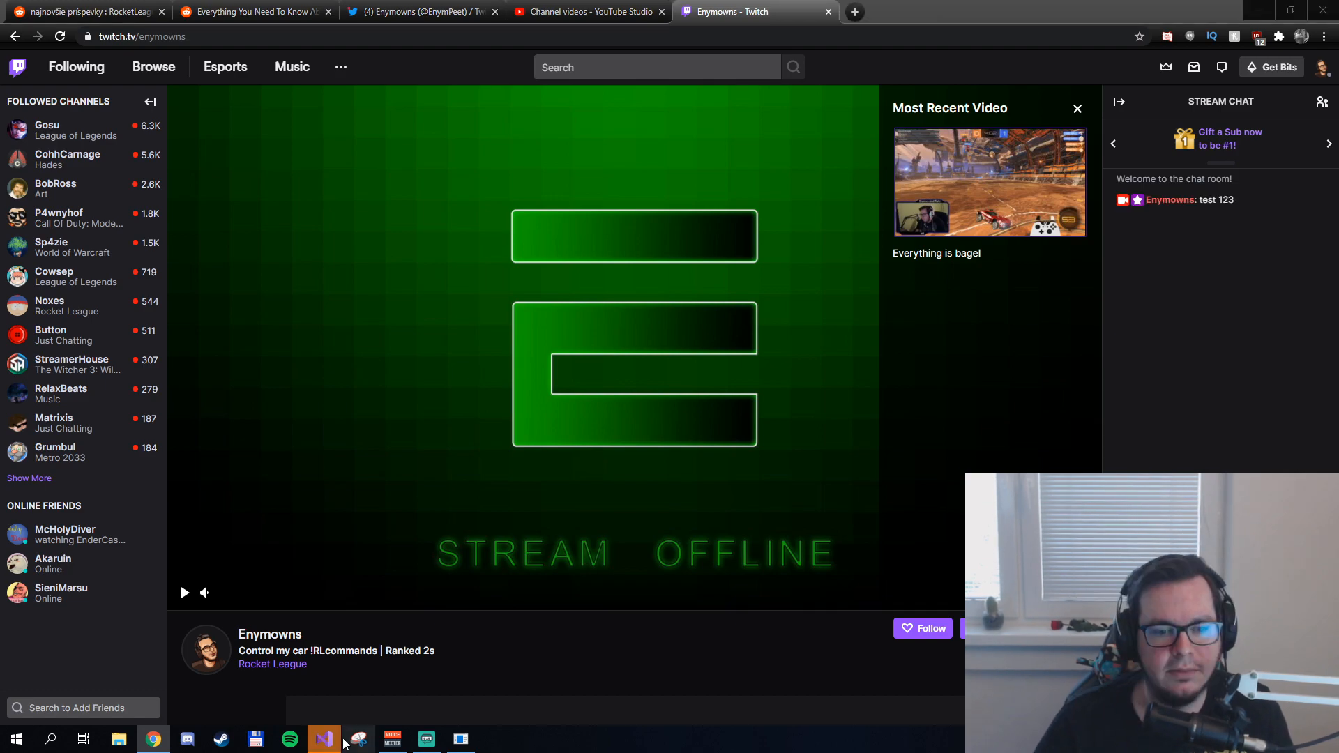
Stop the crashed debug run, initialize Messages = new collection in the constructor, and check the bot window.
click(322, 740)
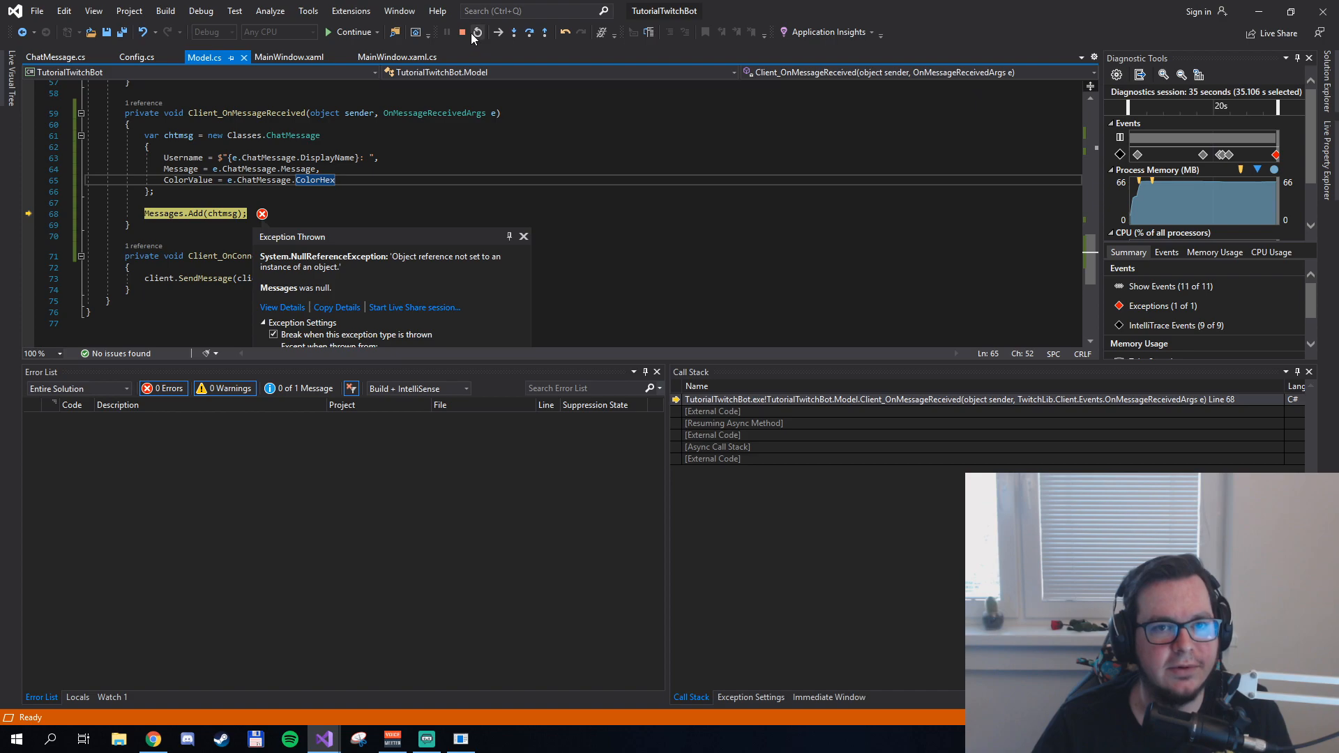
click(476, 32)
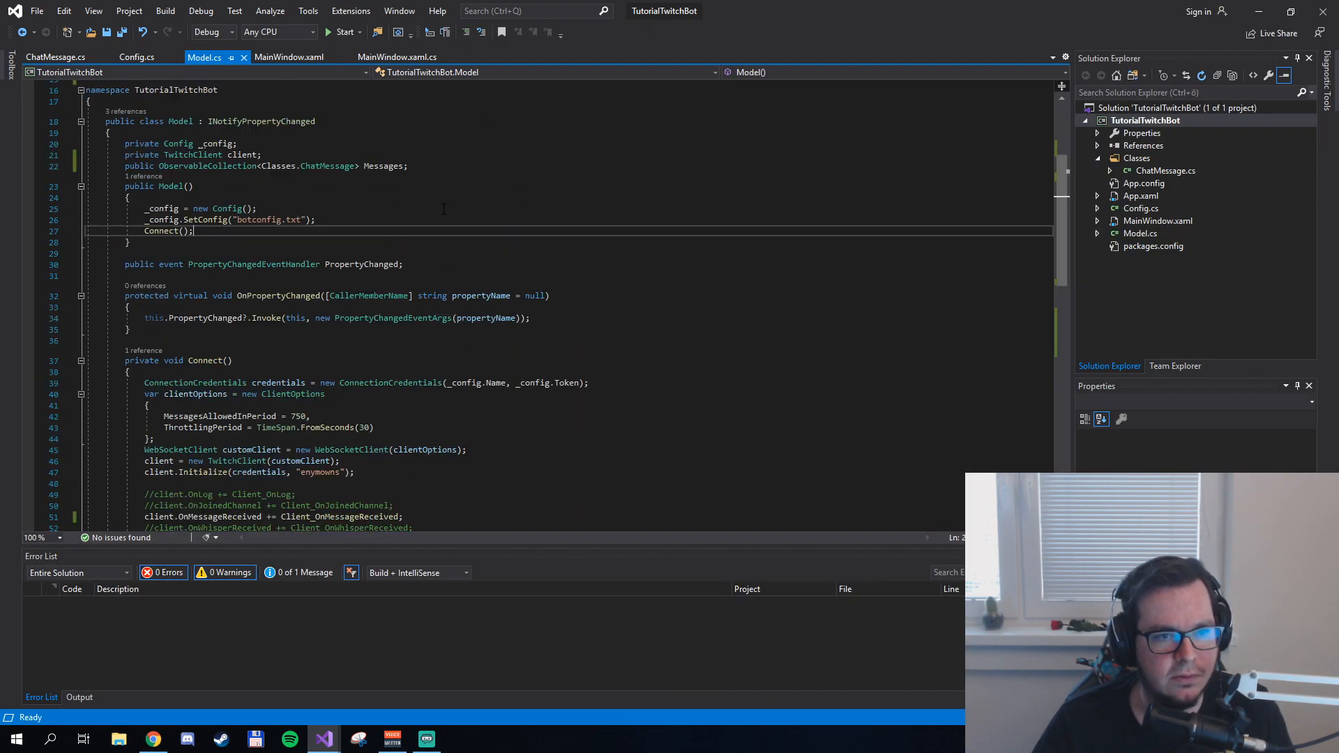
text(Messages = new)
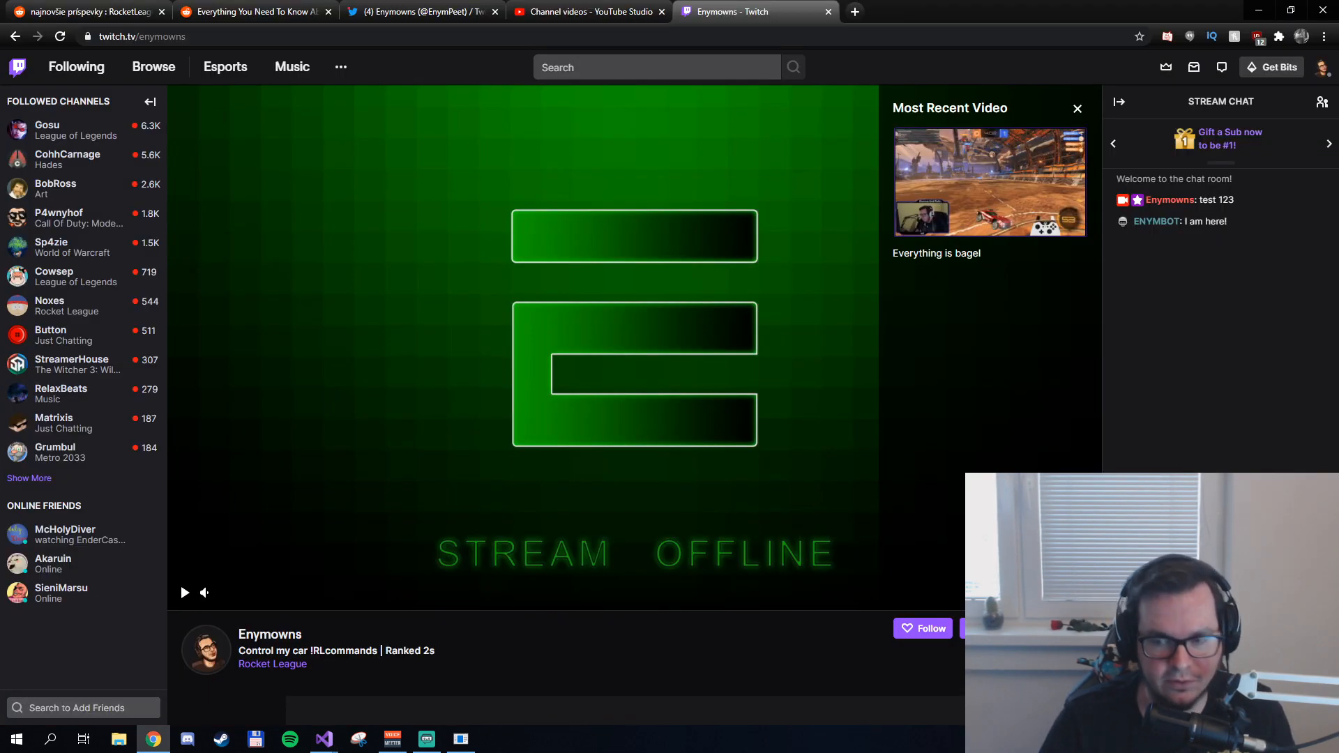
click(459, 739)
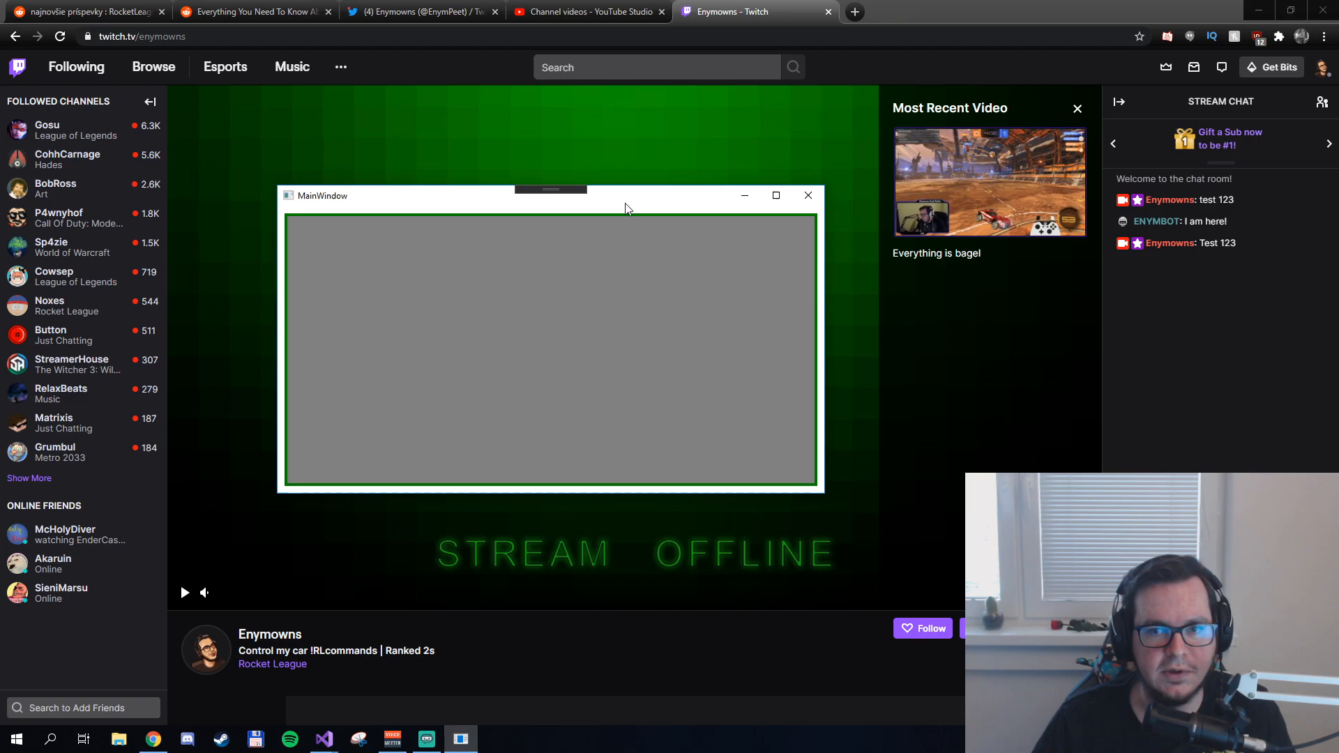
mouse_move(323, 740)
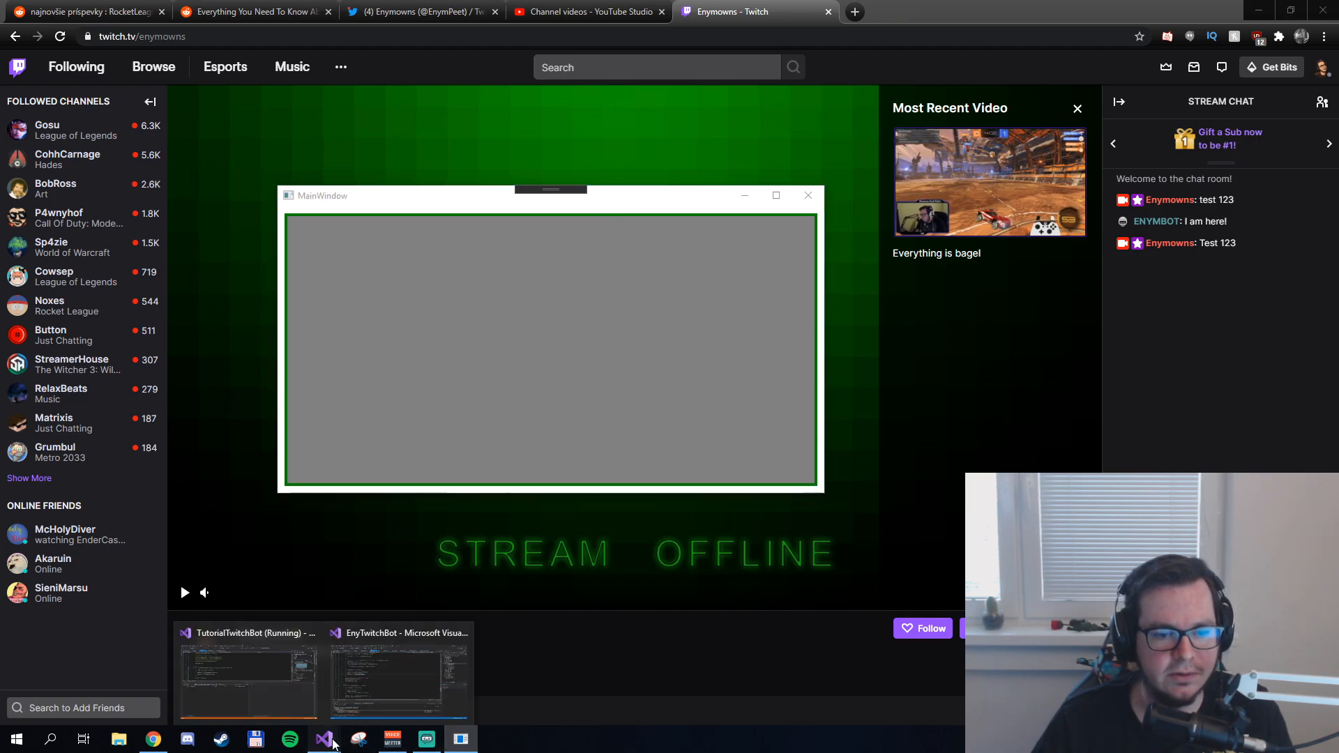
click(322, 740)
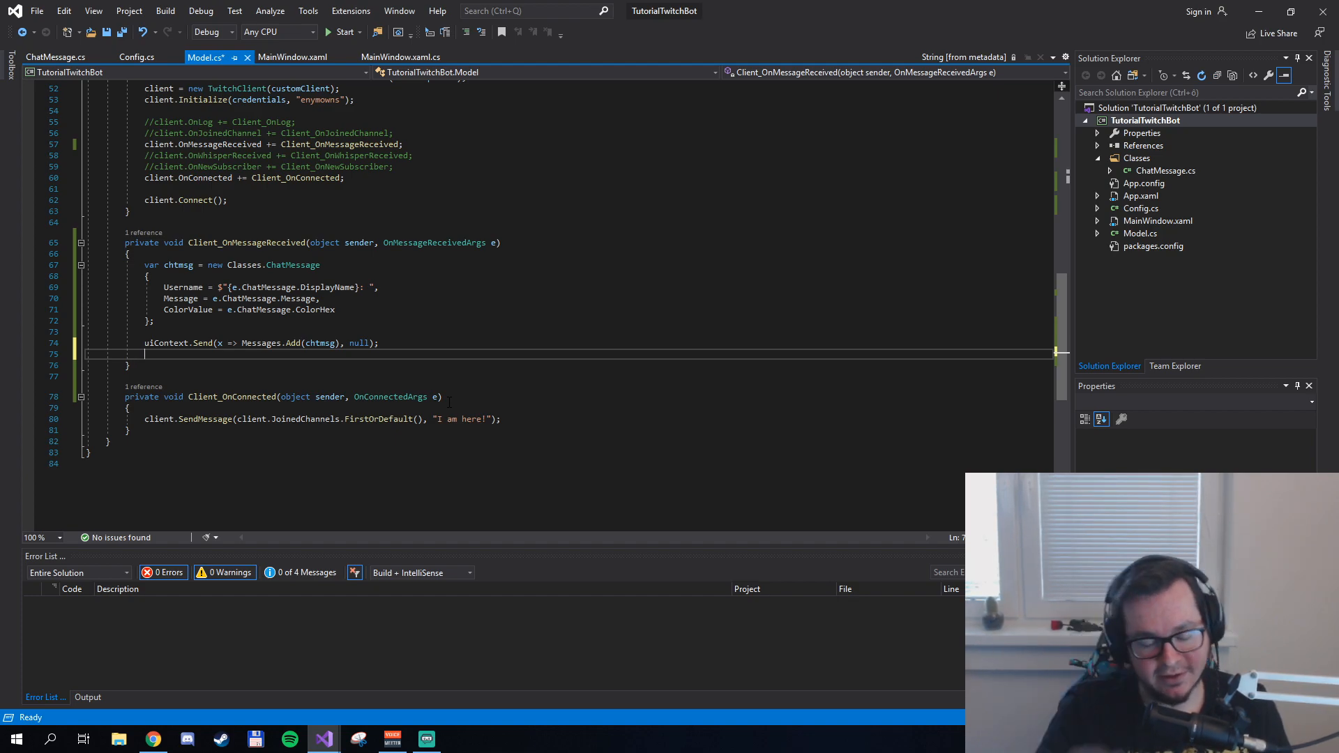
Call OnPropertyChanged("Messages") after adding each message, then build and launch the bot.
text(On)
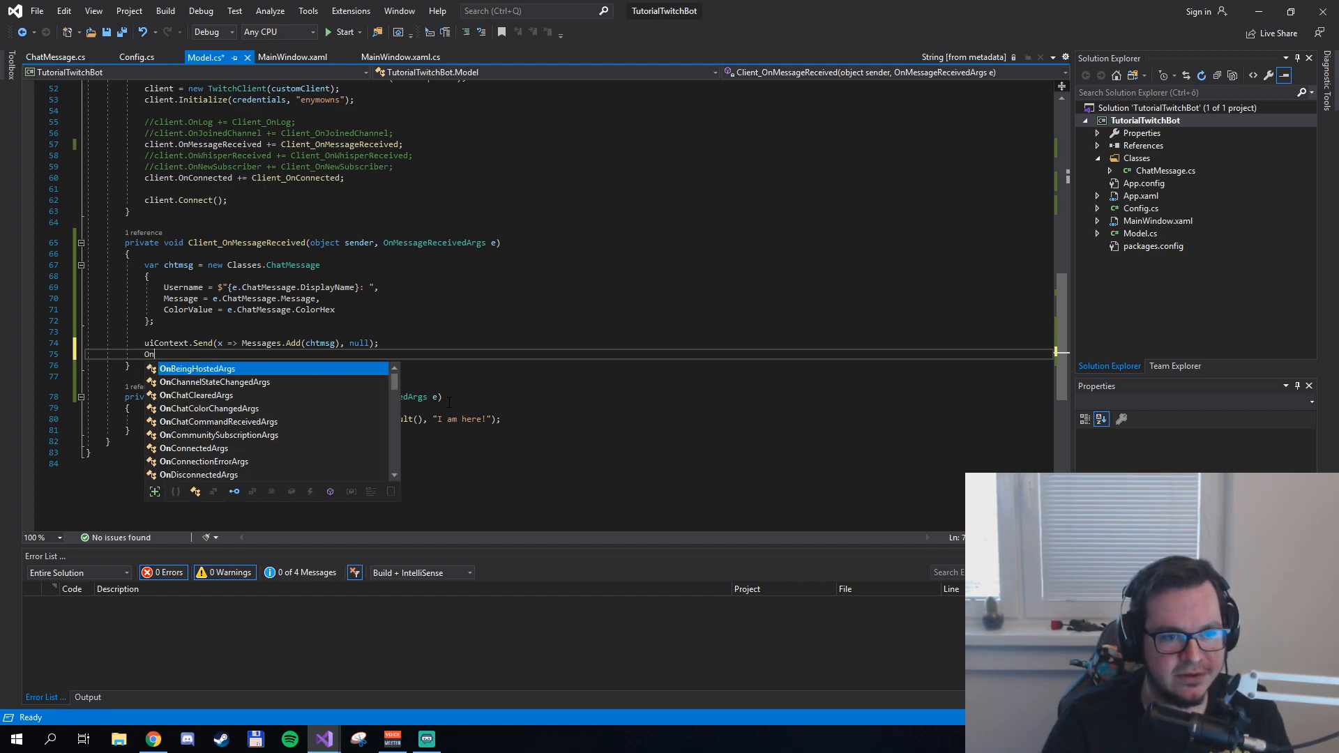
text(PropertyChanged)
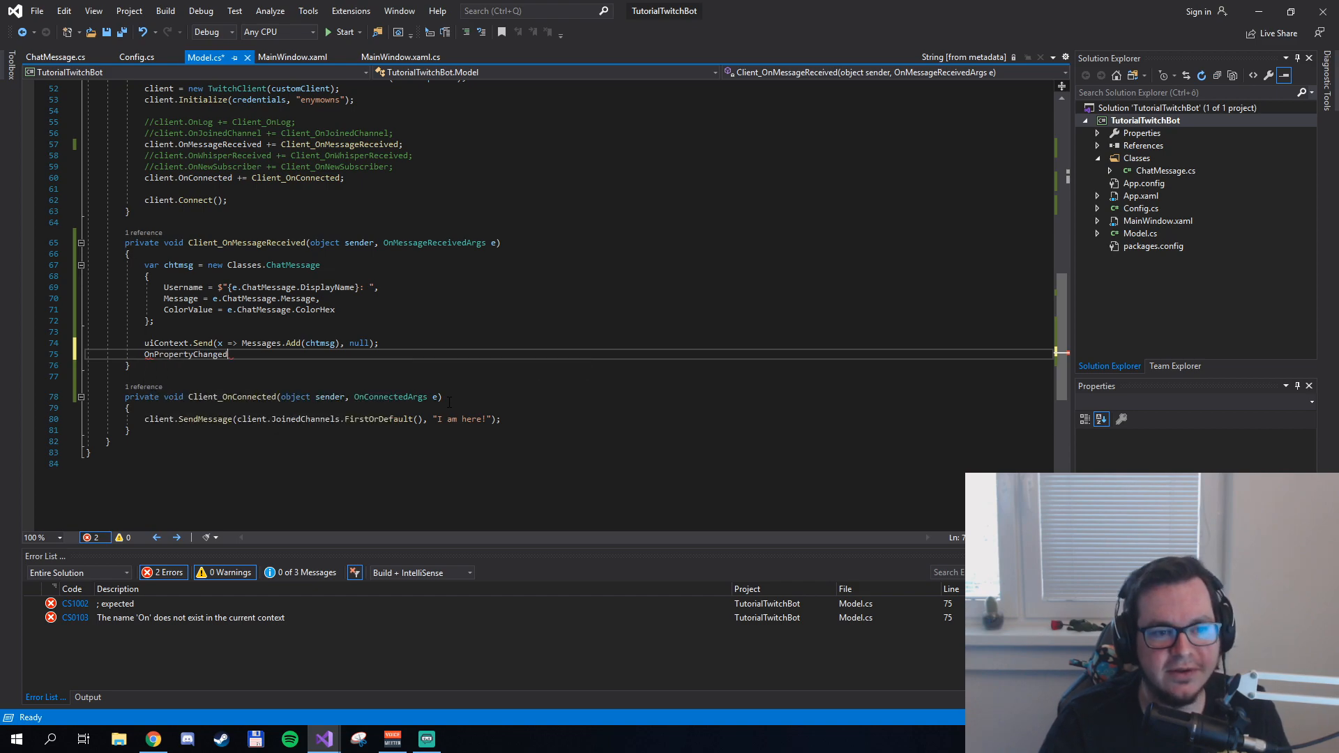
text(())
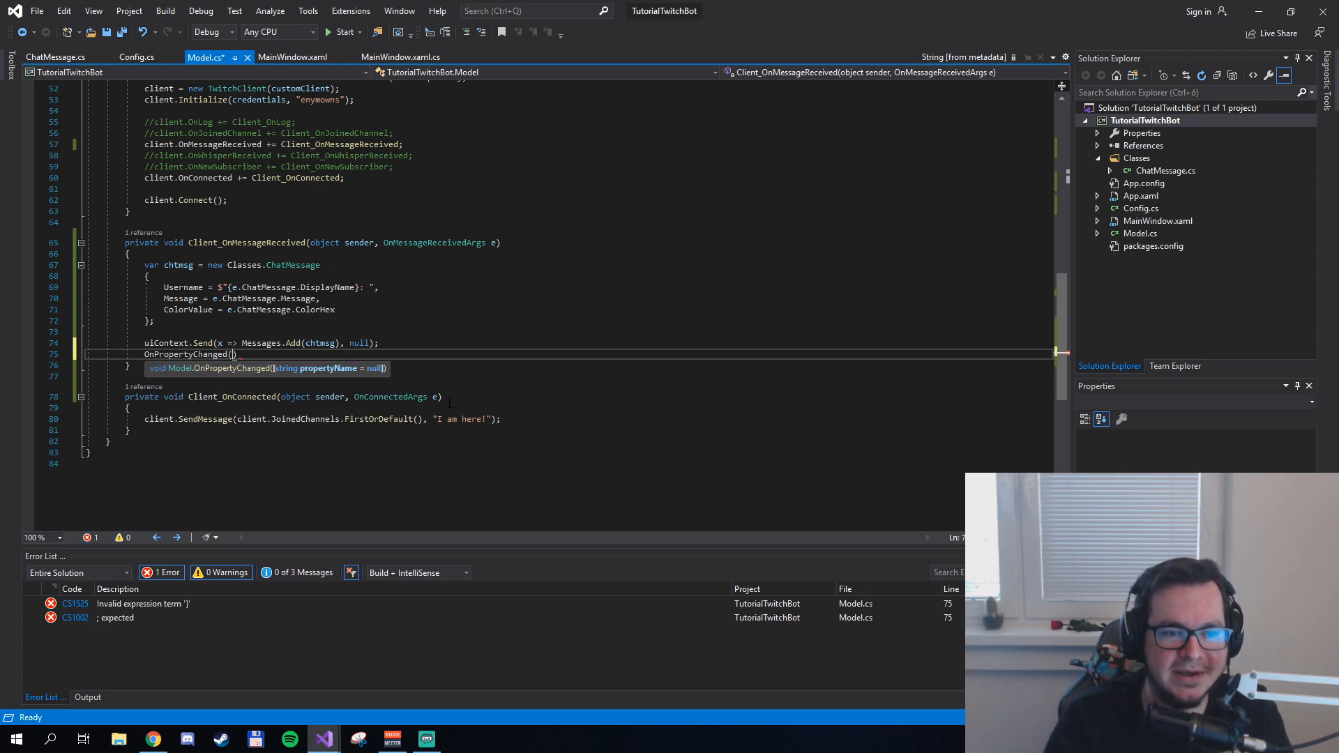
text("Messages")
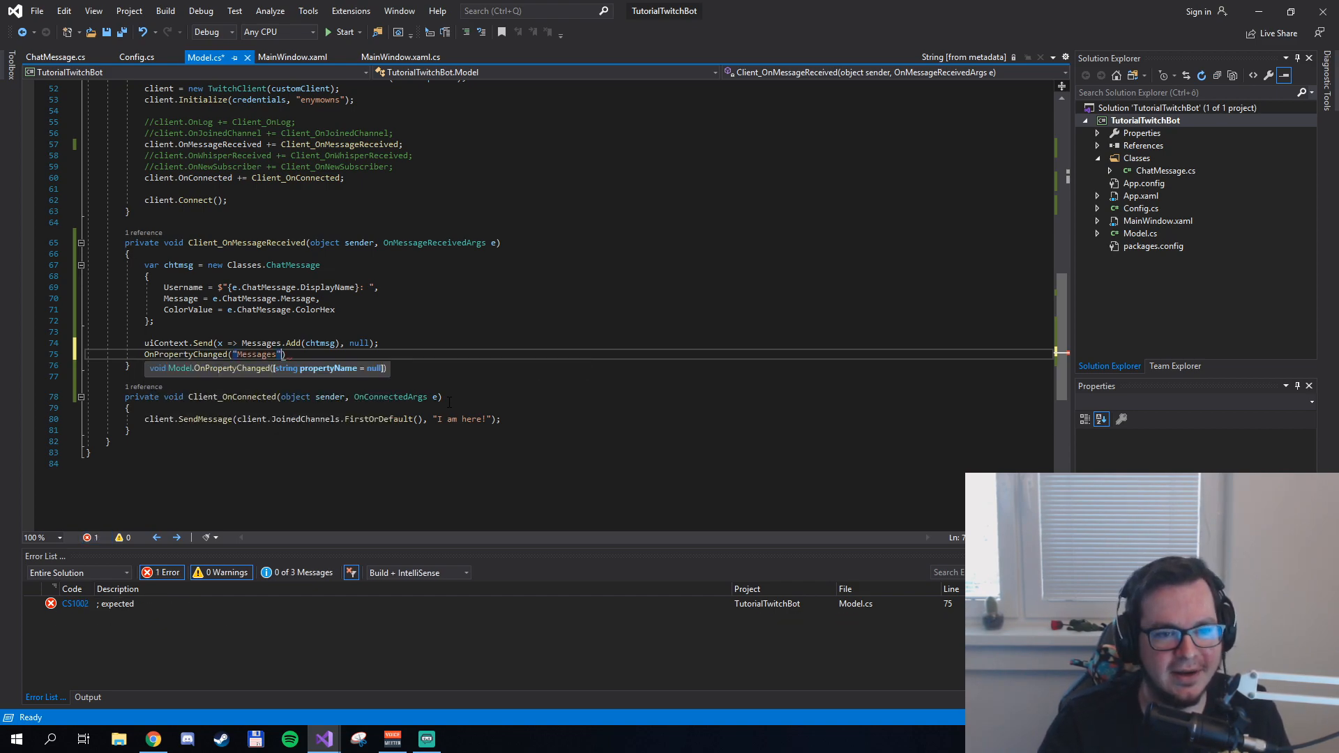
text(;)
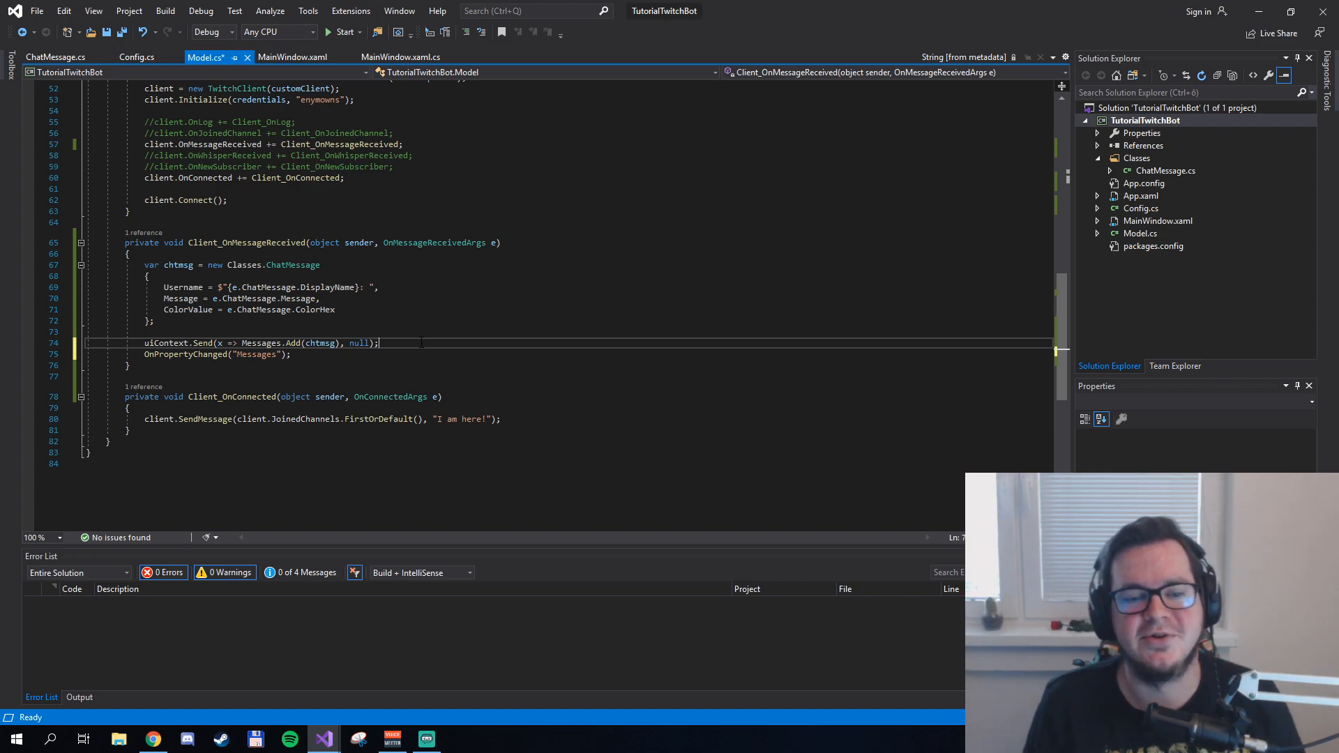
click(341, 32)
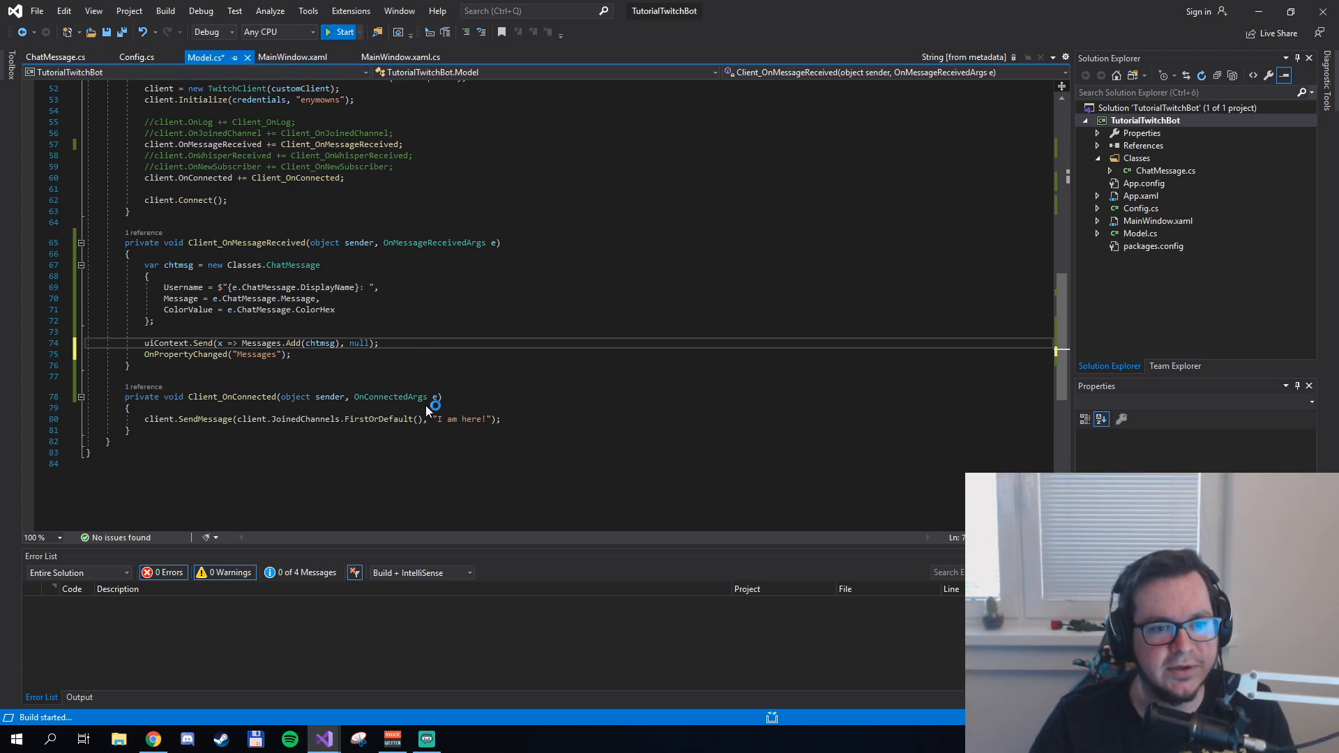
Post Twitch chat messages, view them in the bot window with red sender names, then return to the code.
click(340, 32)
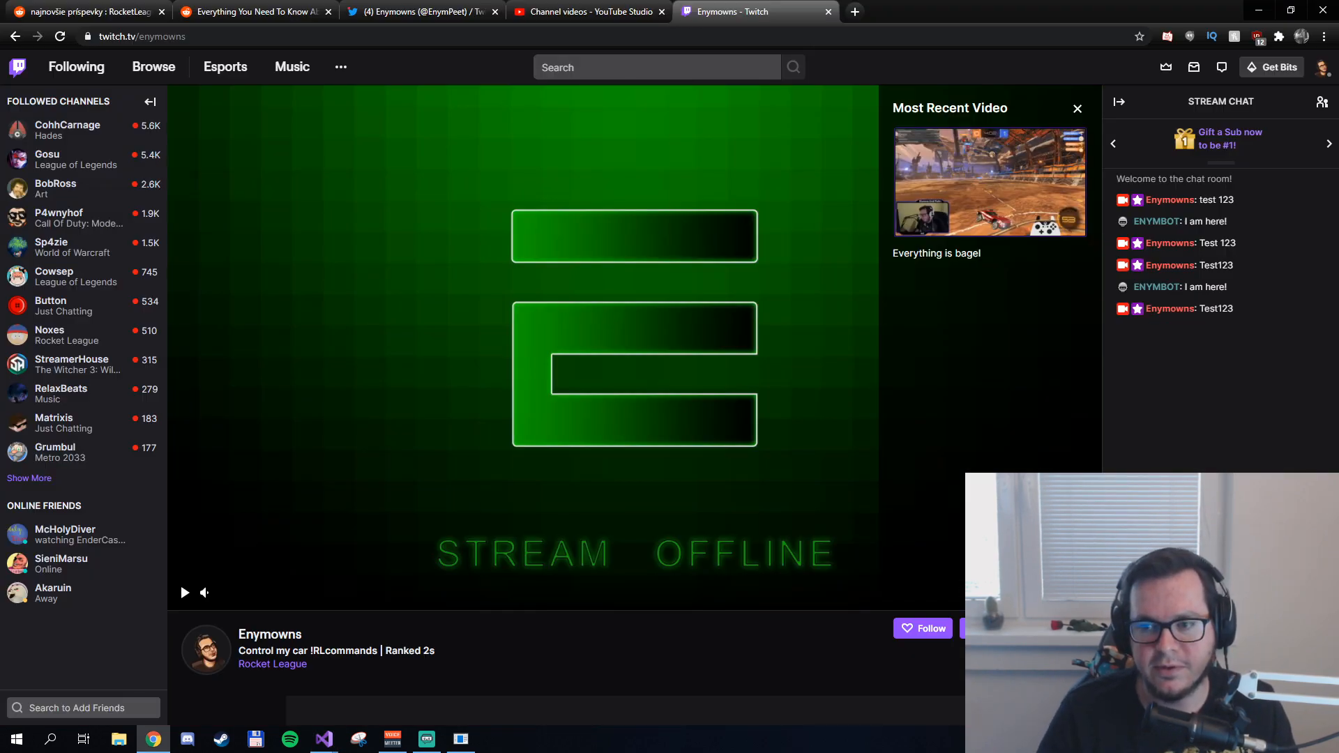
click(461, 739)
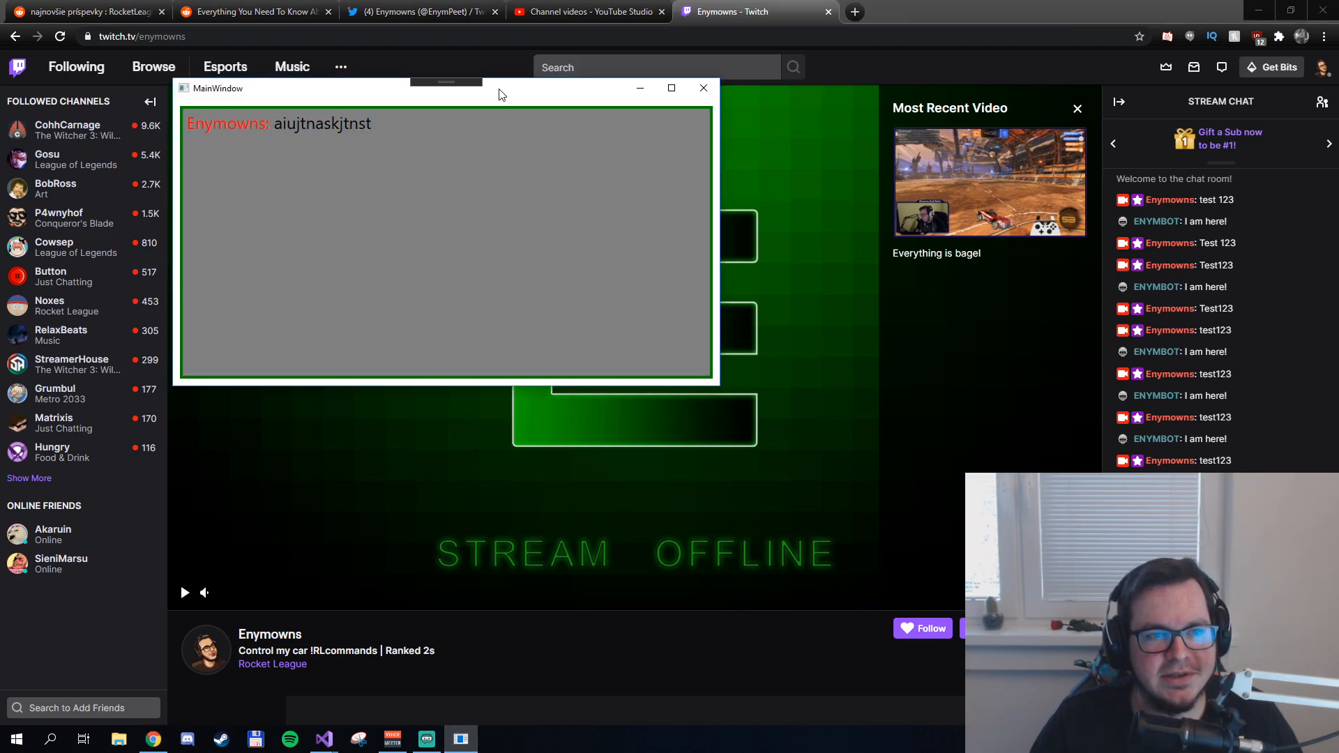
click(703, 86)
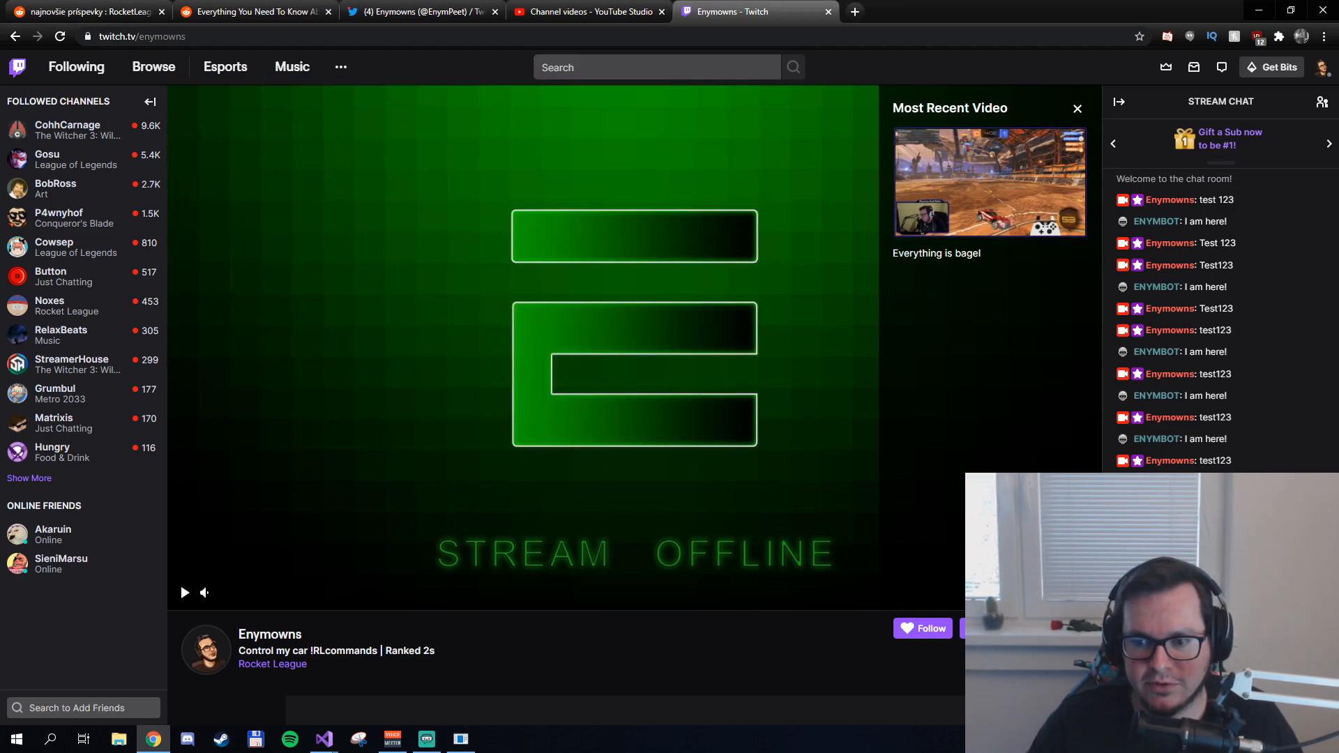
click(459, 739)
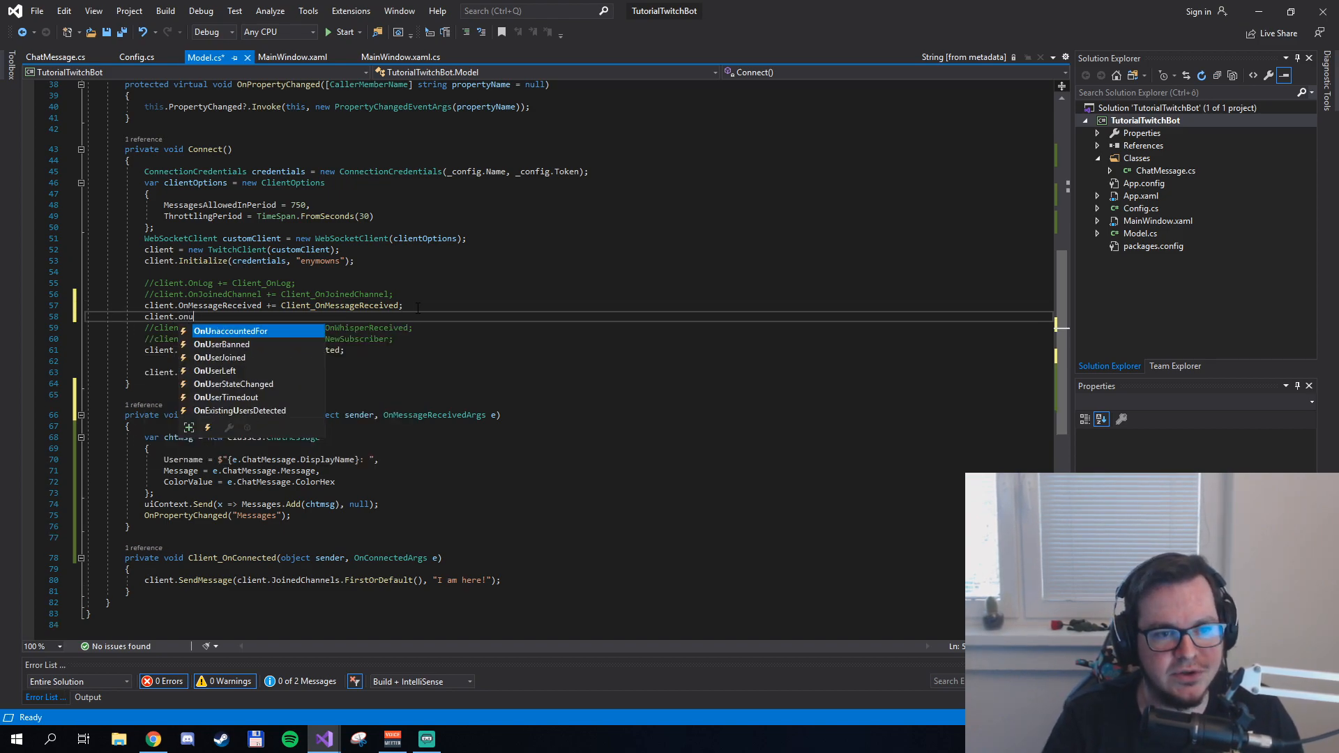
Subscribe client.OnUserJoined to a handler calling BotMessageUpdate($"{e.Username} joined the channel!").
text(serJoined +=)
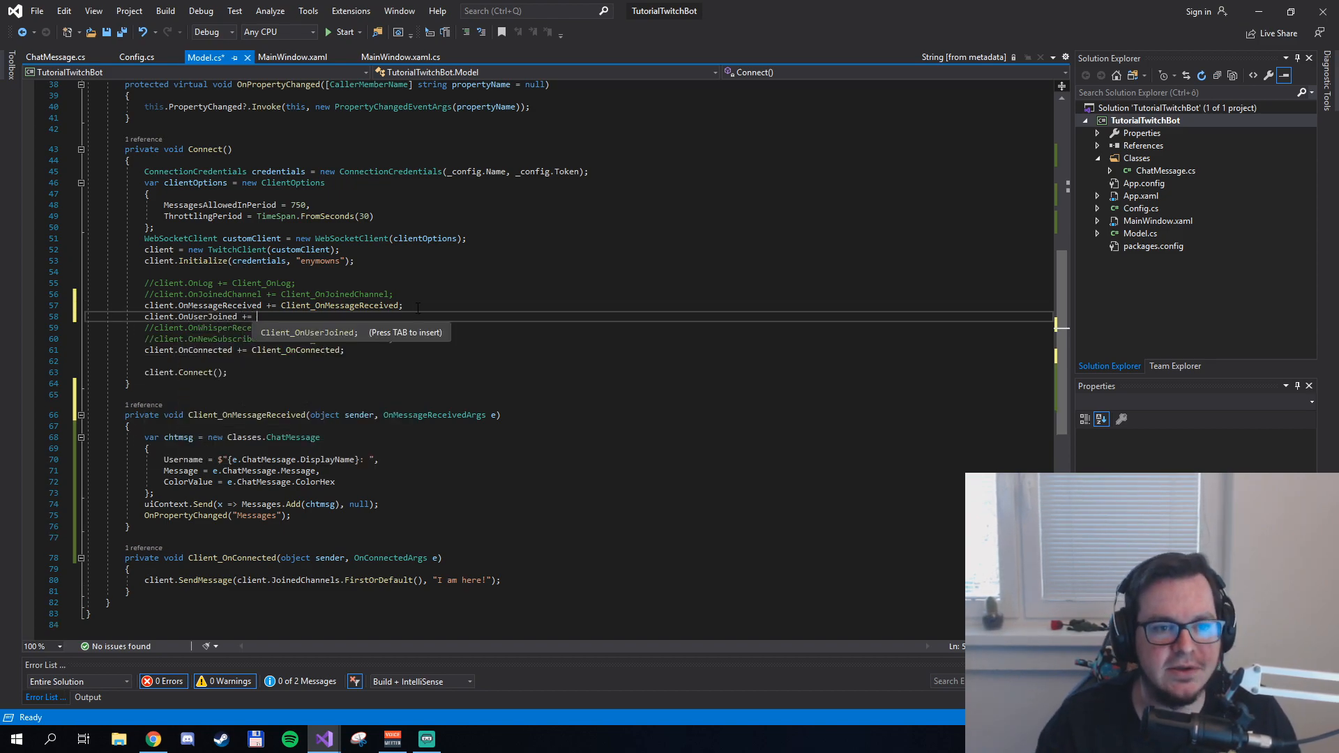
text(Client_OnUserJoined;)
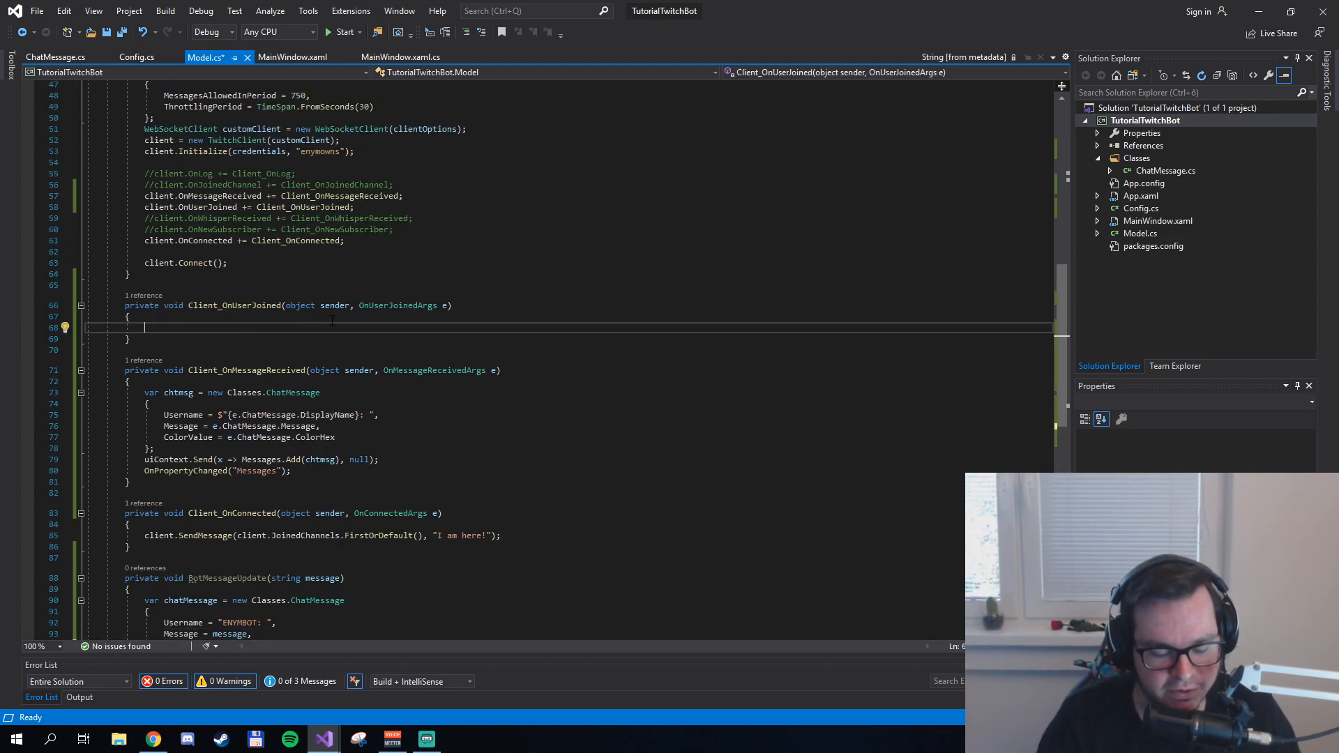
text(BotMessageUpdate())
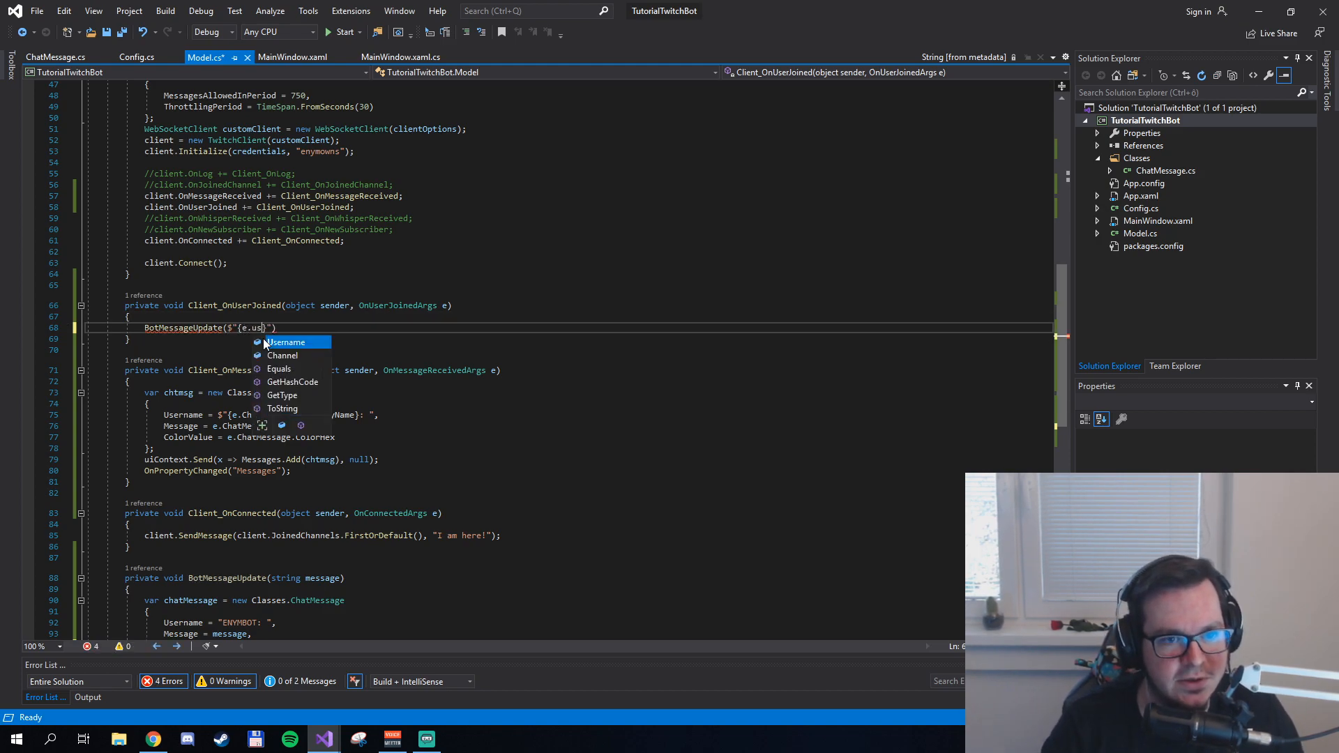
text(Username} joined the channel!)
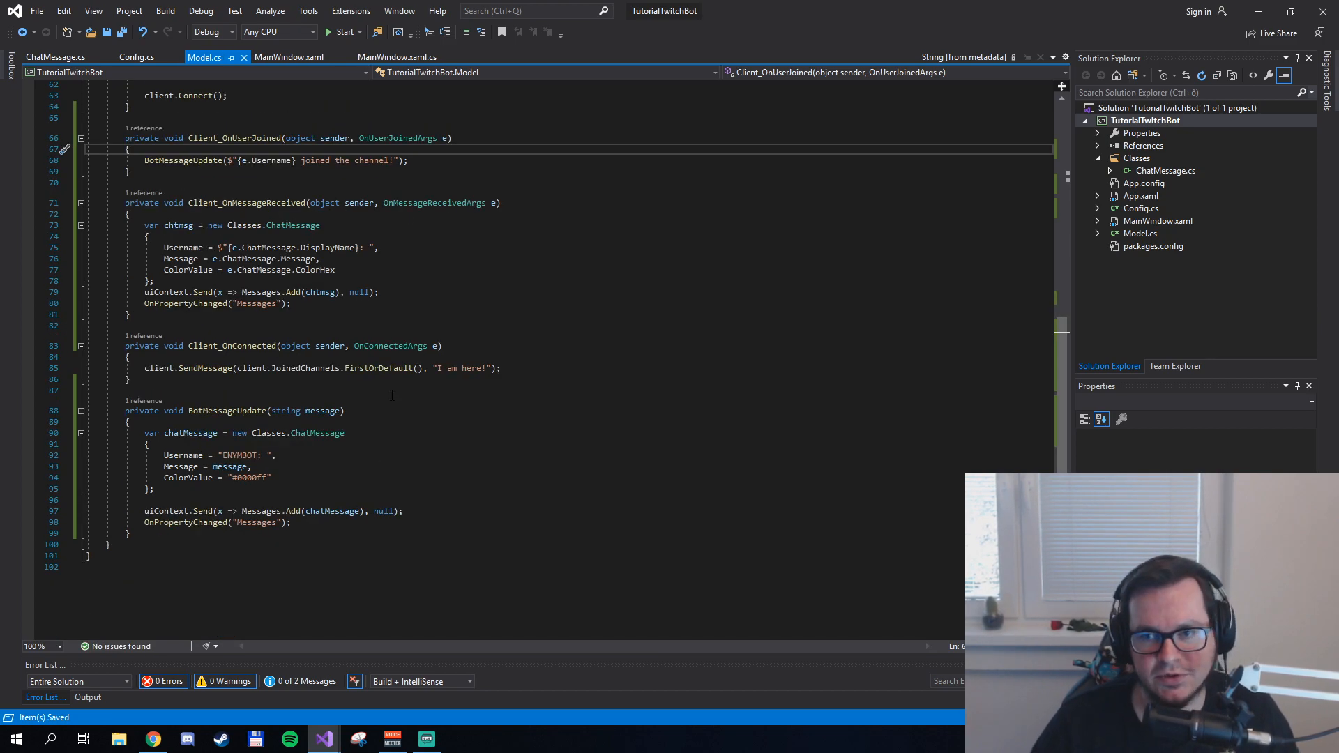
Run the bot and reveal its window listing blue join notices beside the red chat message.
click(340, 32)
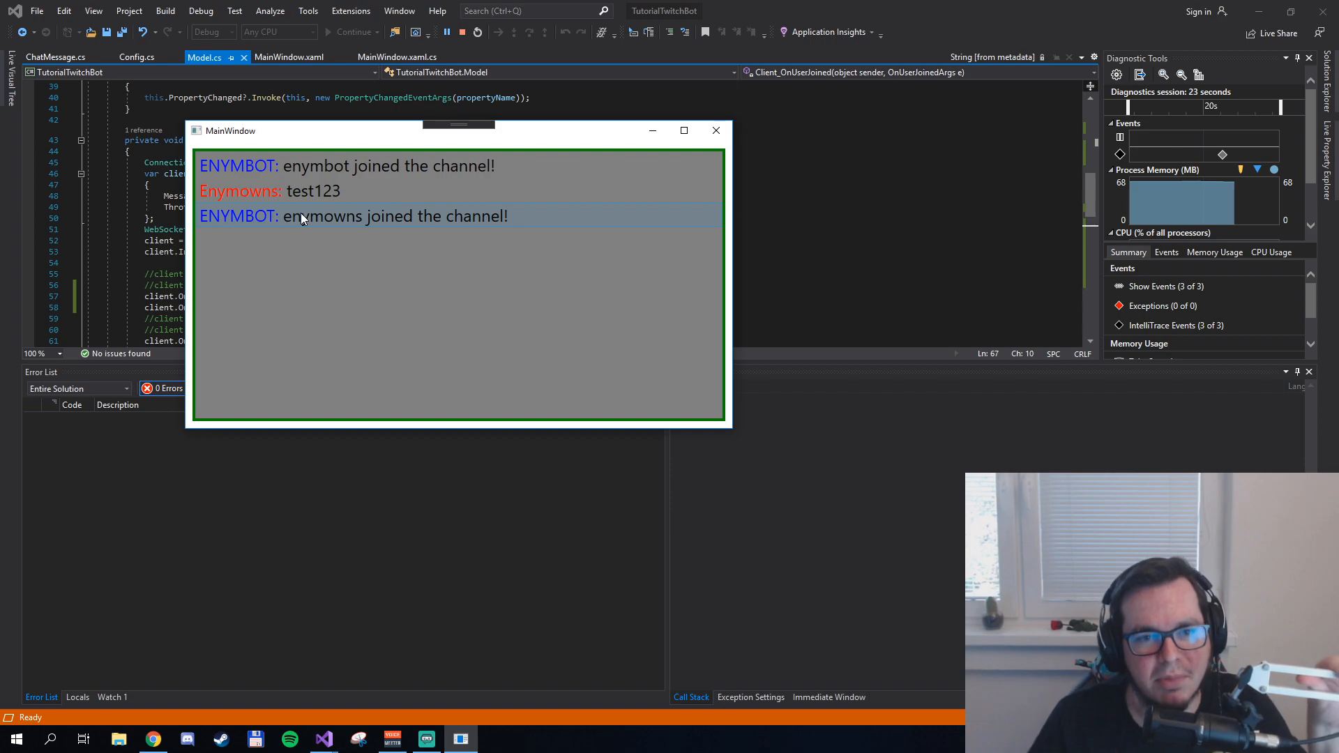
click(152, 739)
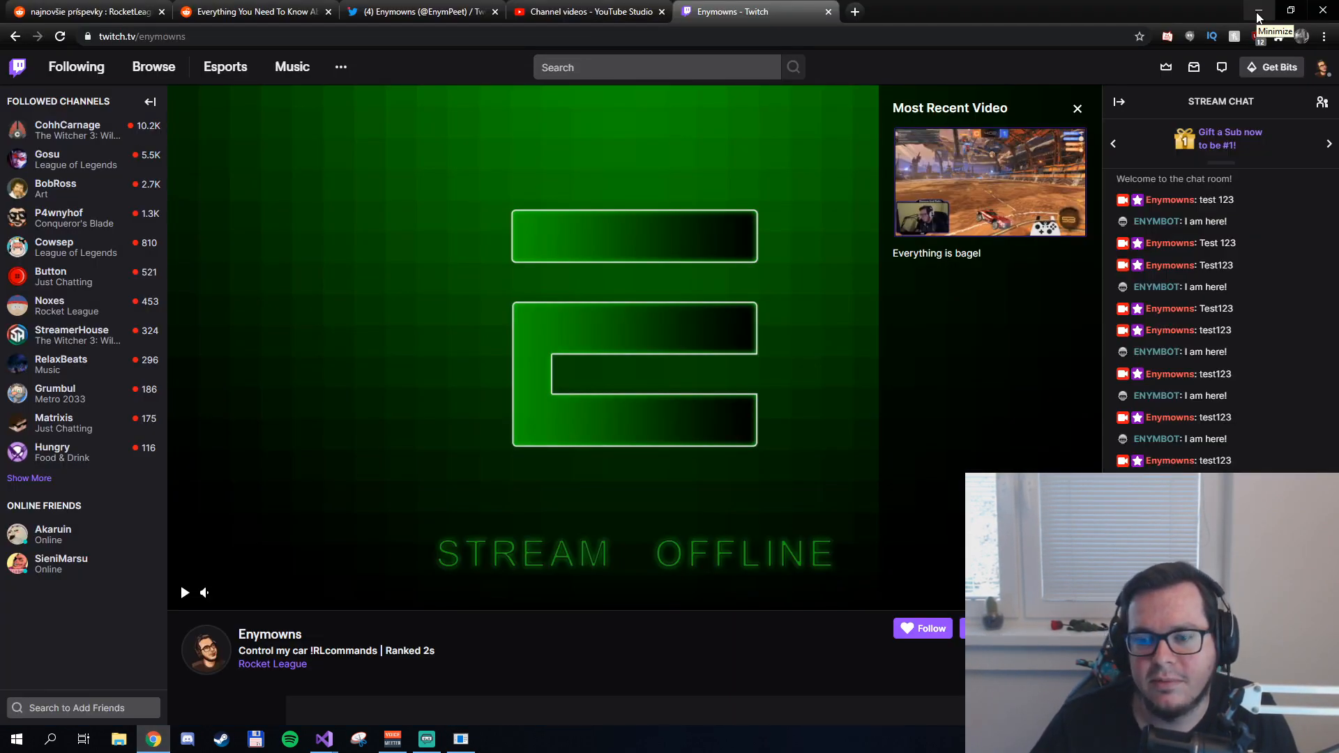
click(461, 739)
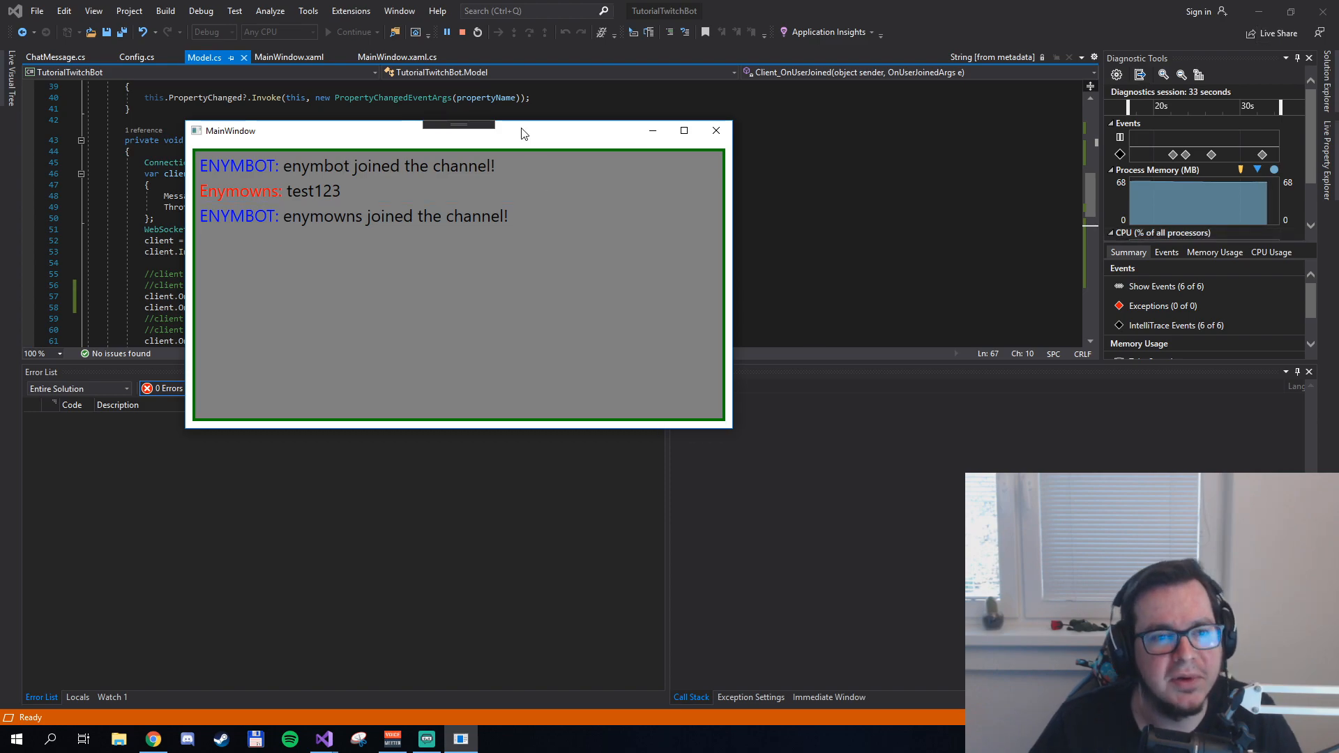